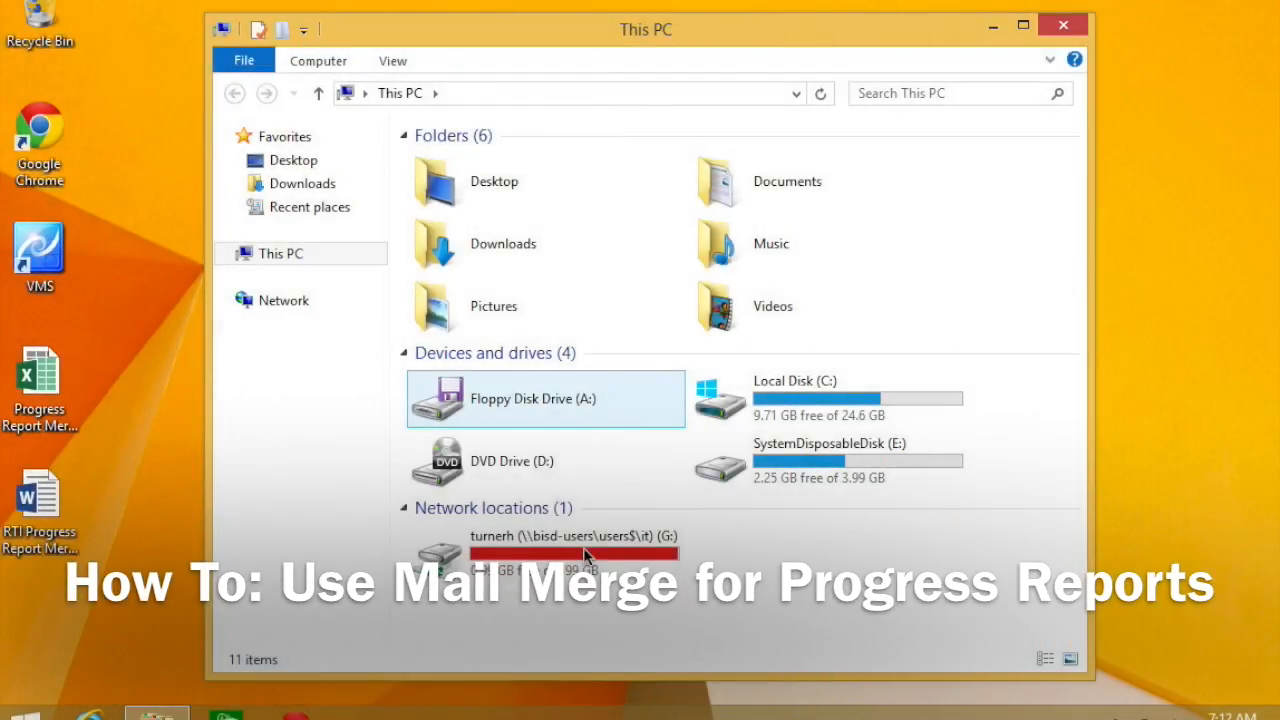
mouse_move(35, 380)
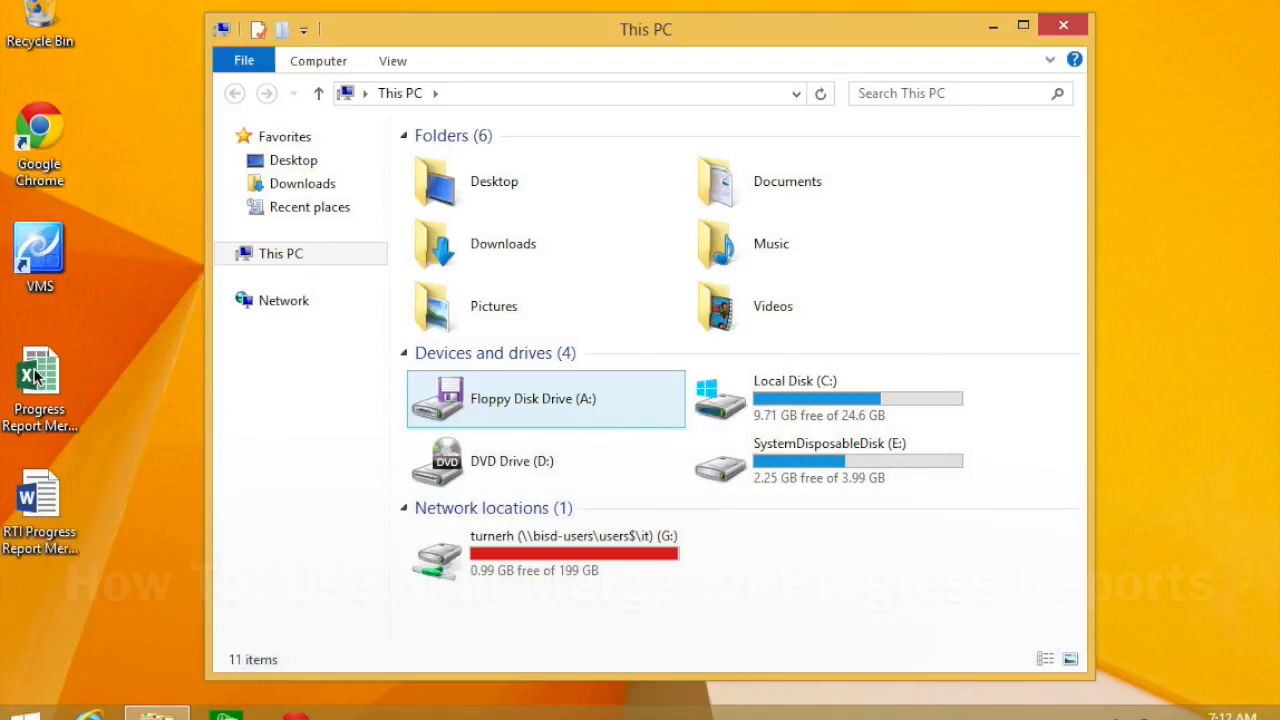
mouse_move(68, 497)
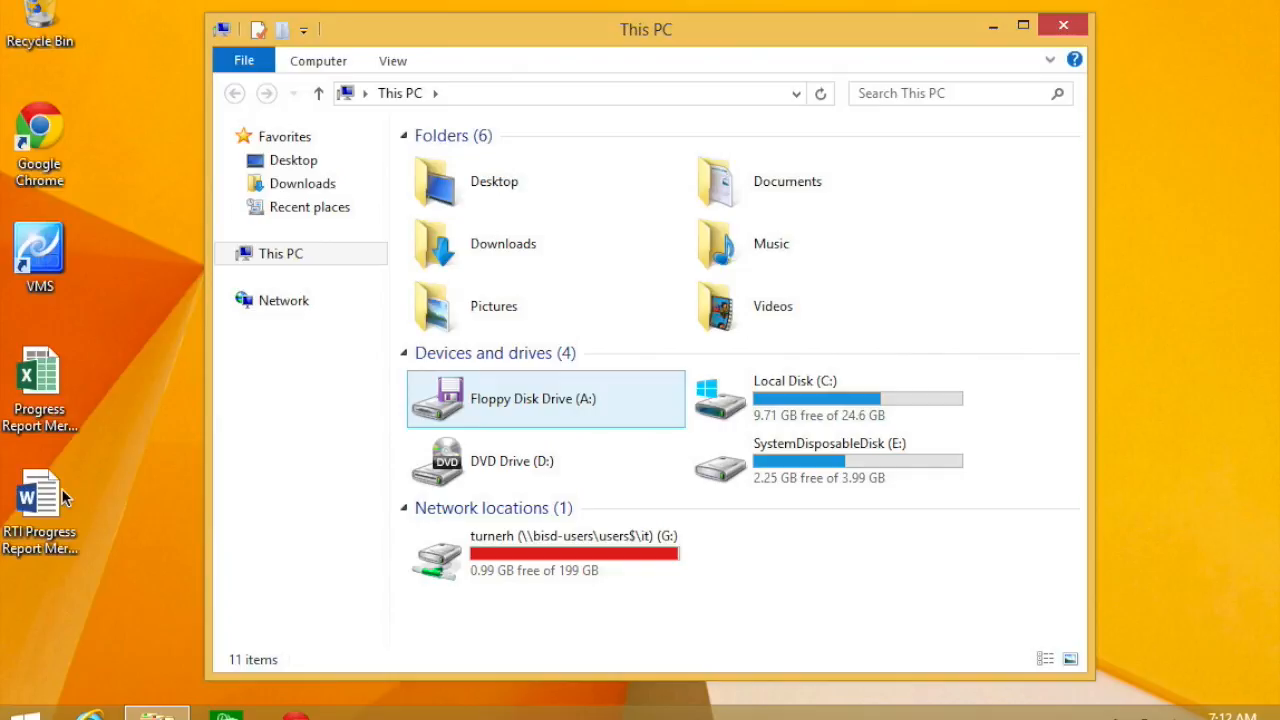
mouse_move(115, 425)
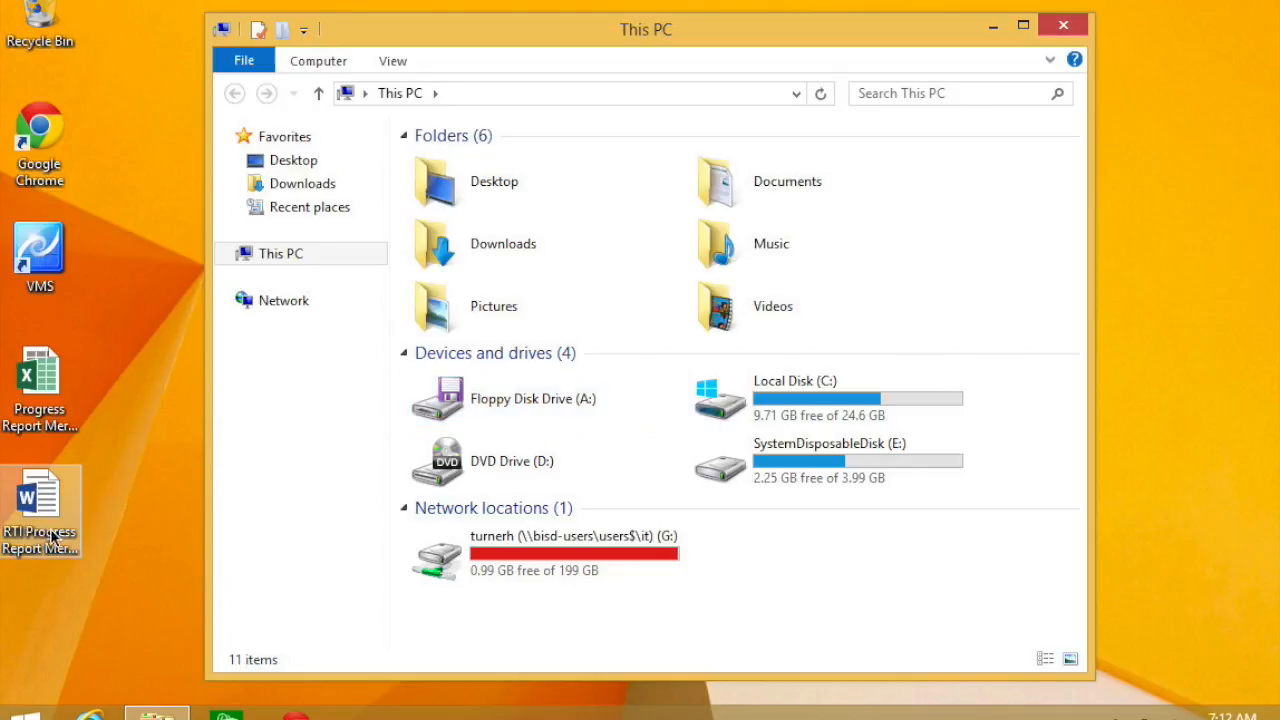
mouse_move(490, 557)
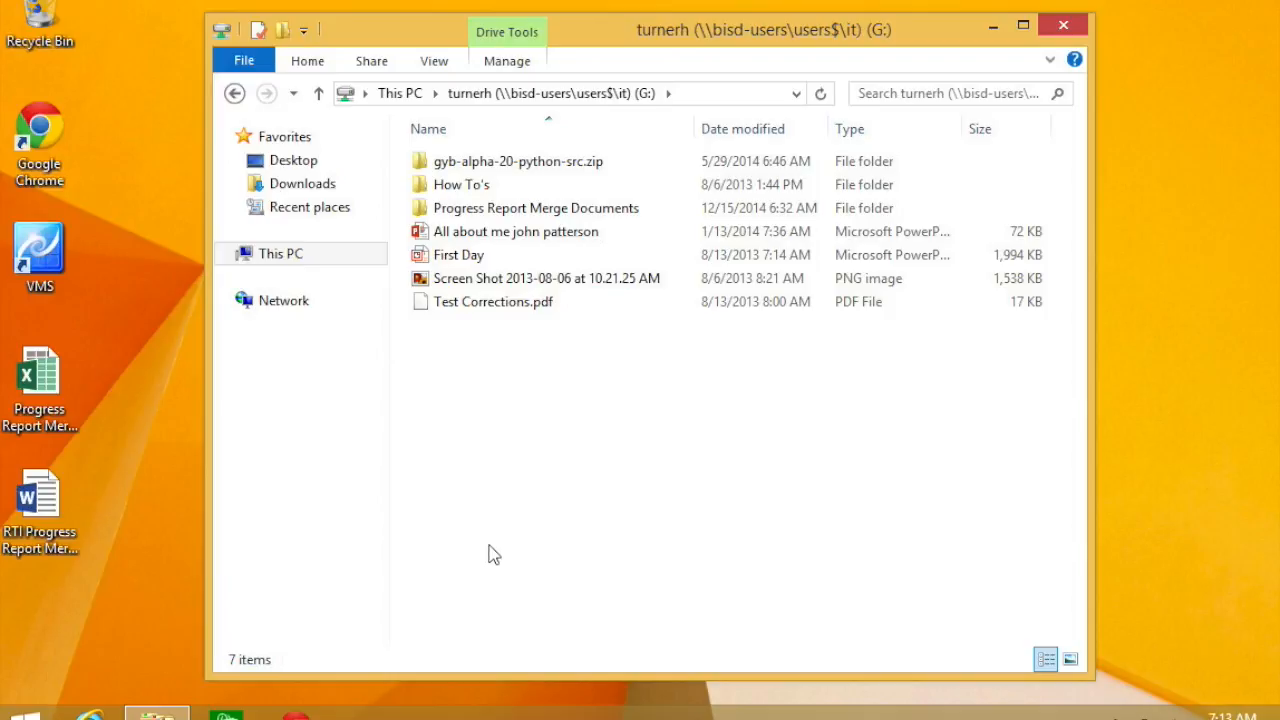
mouse_move(458, 208)
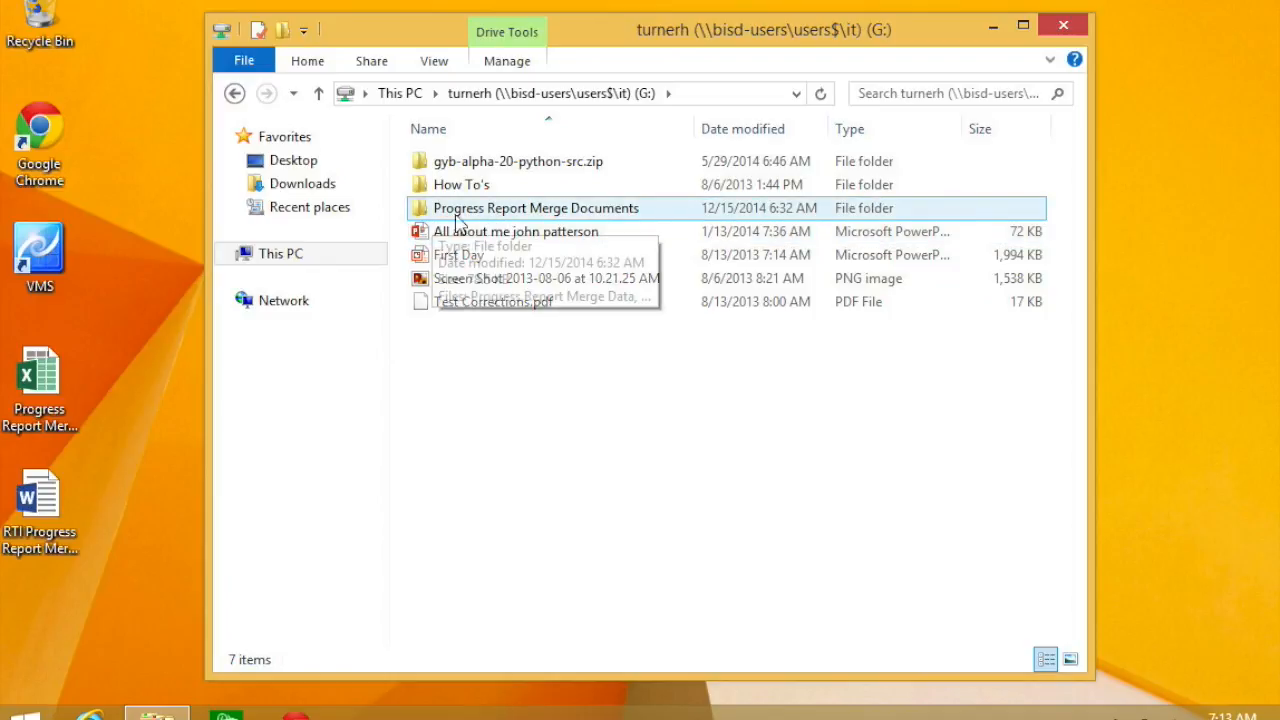
Browse the Progress Report Merge Documents folder, then open the Progress Report Merge Data workbook.
double_click(538, 208)
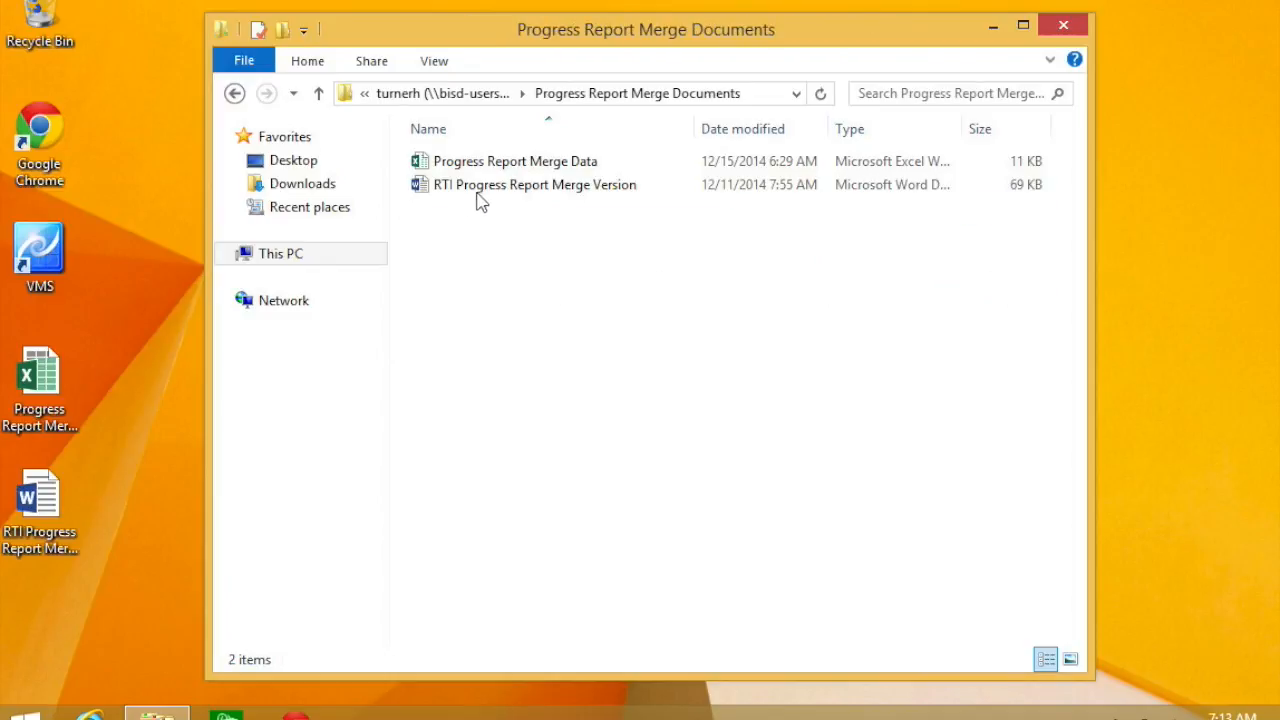
click(515, 161)
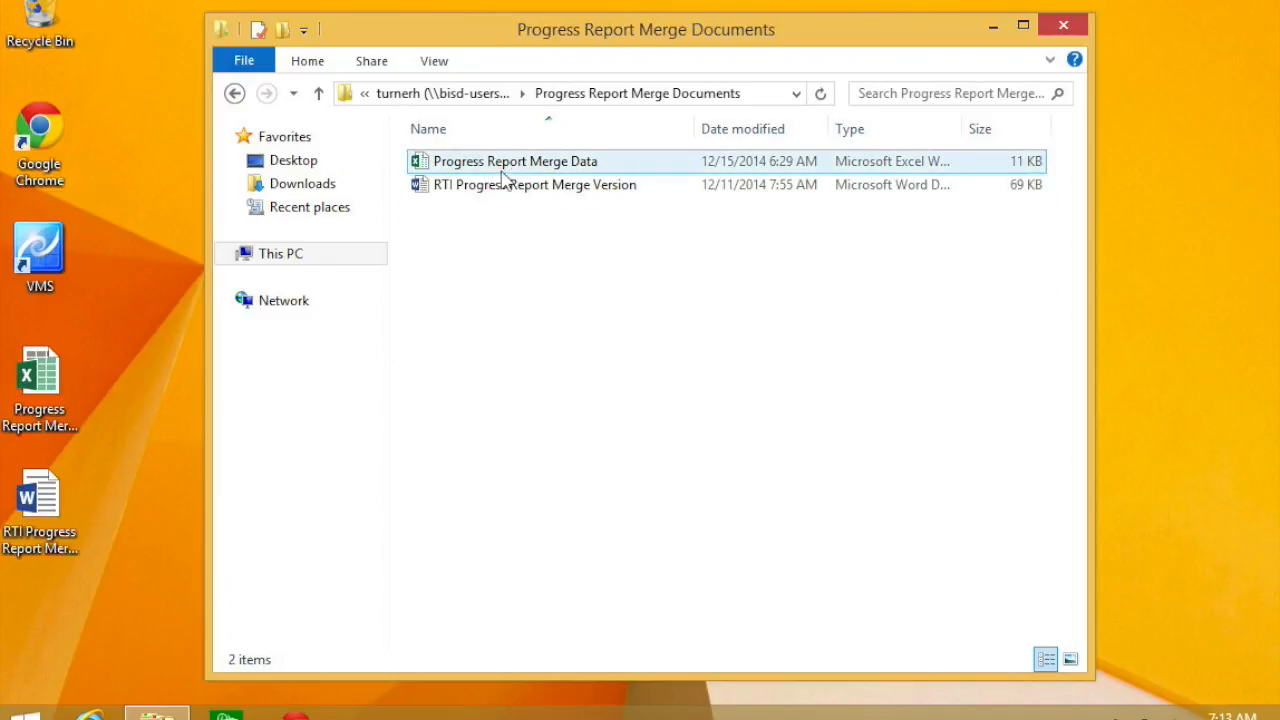
click(533, 184)
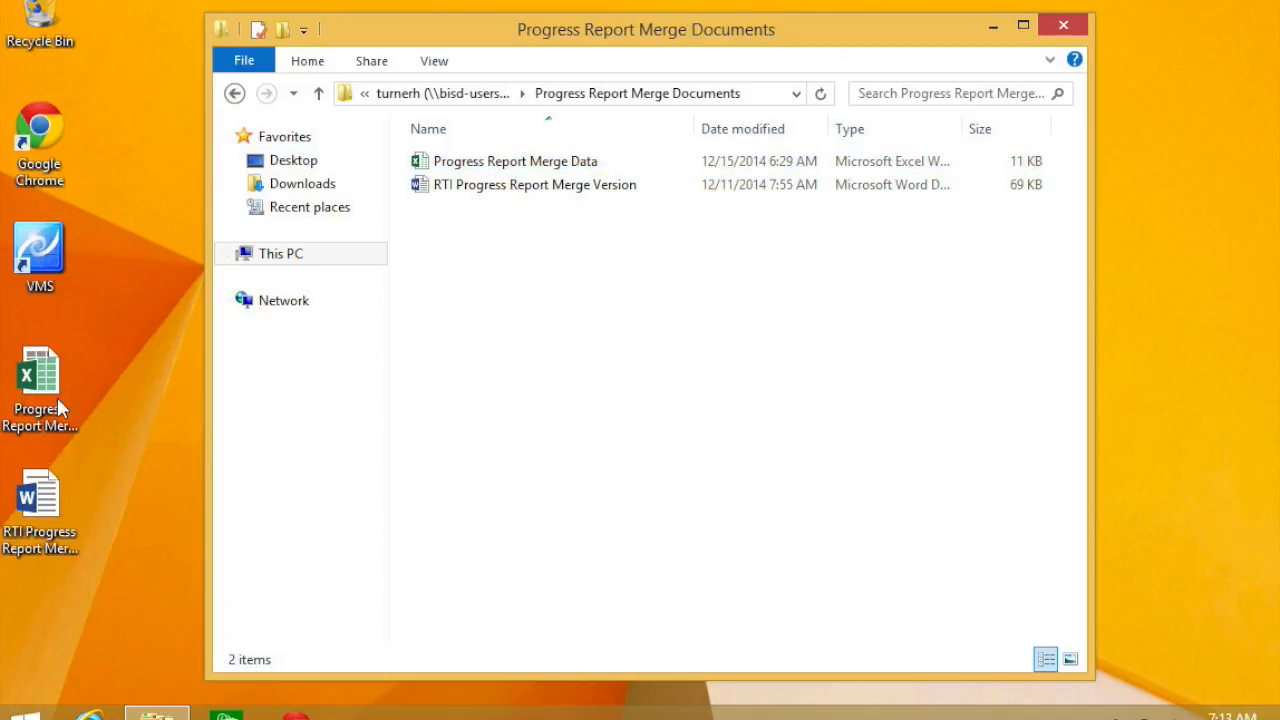
mouse_move(80, 425)
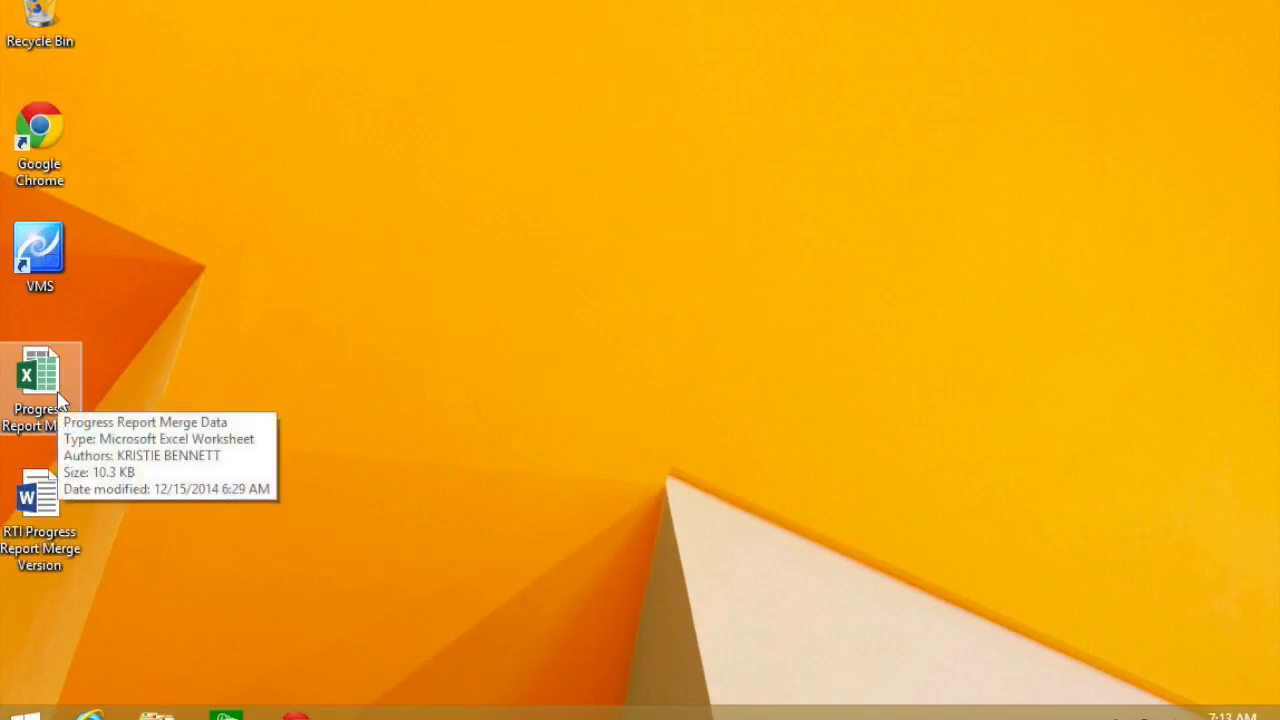
click(40, 385)
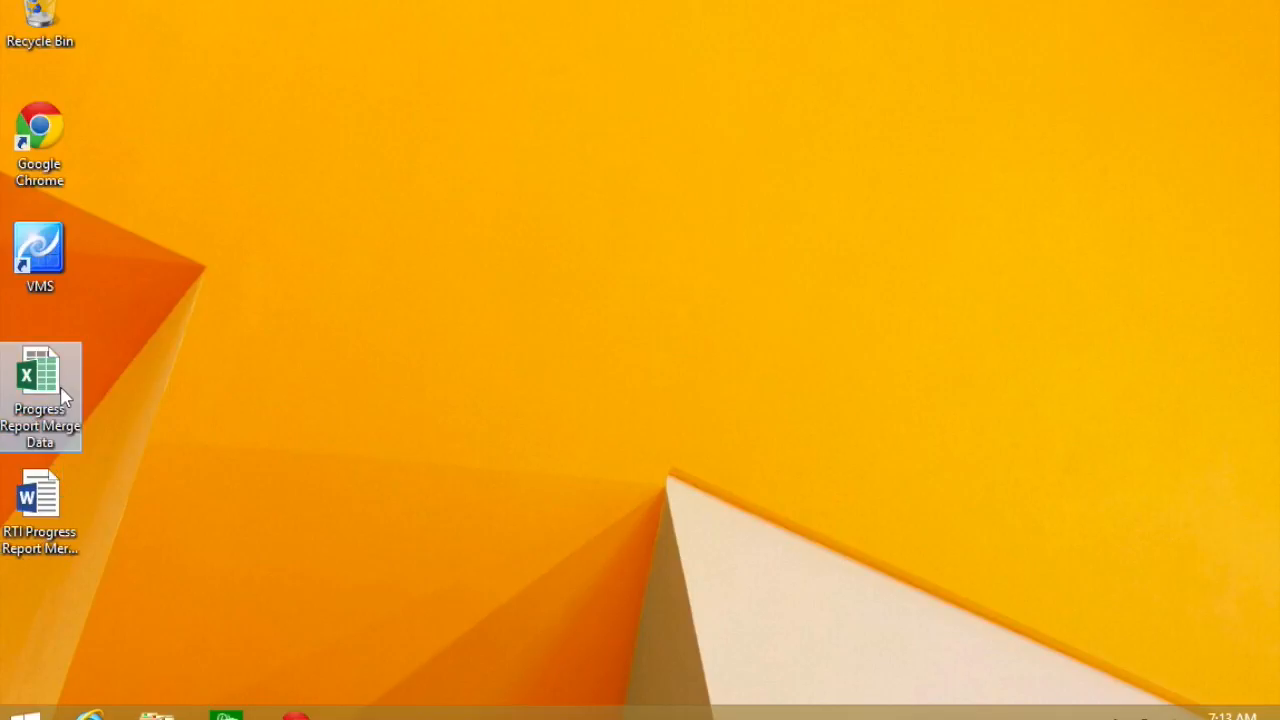
mouse_move(285, 330)
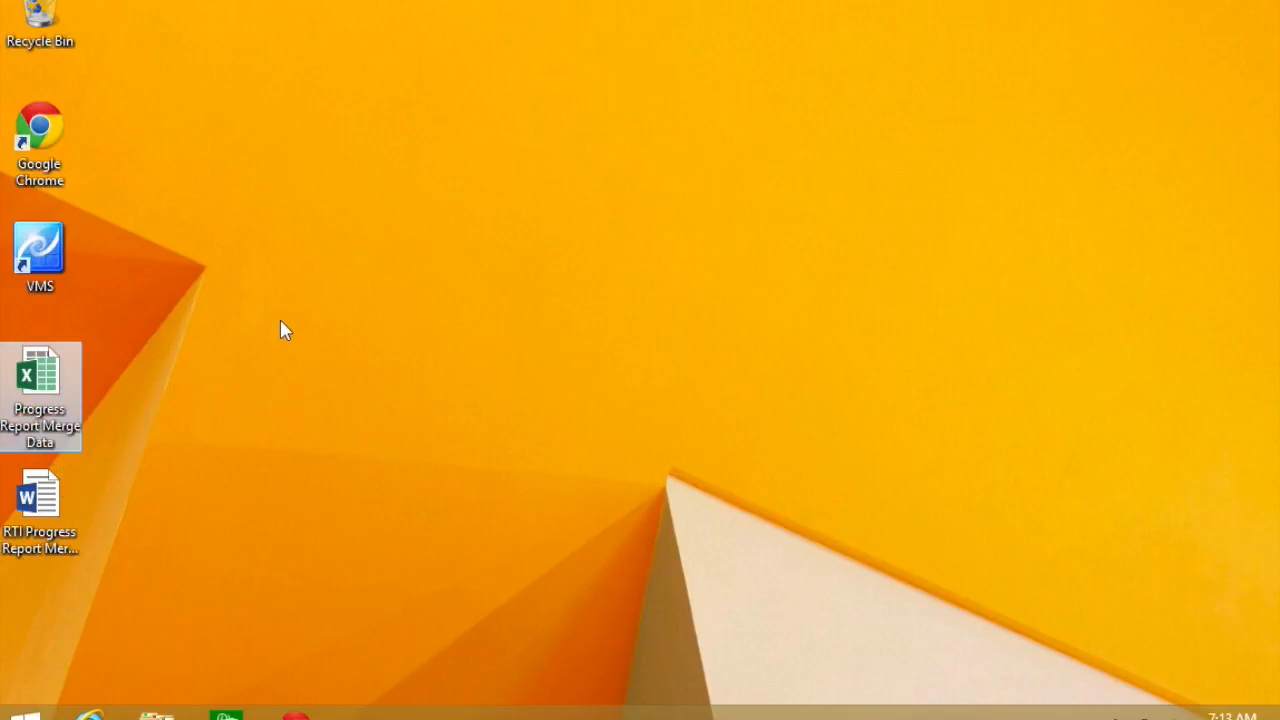
double_click(40, 390)
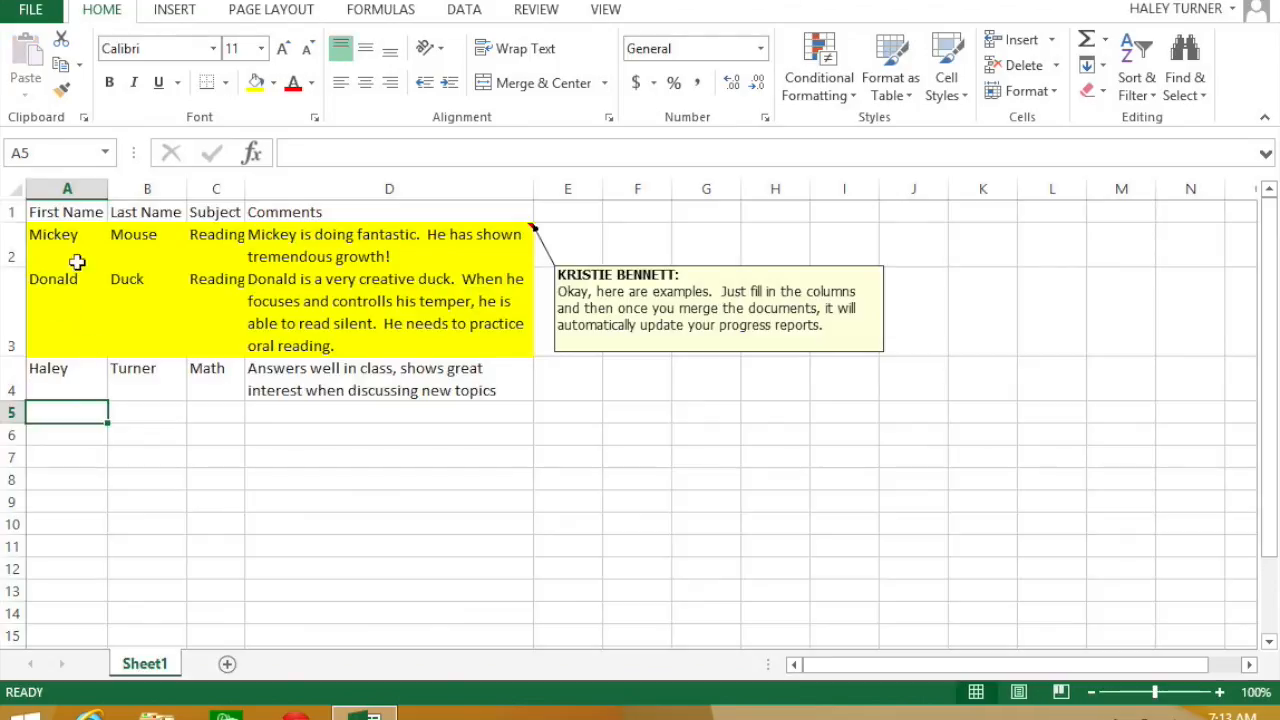
mouse_move(79, 247)
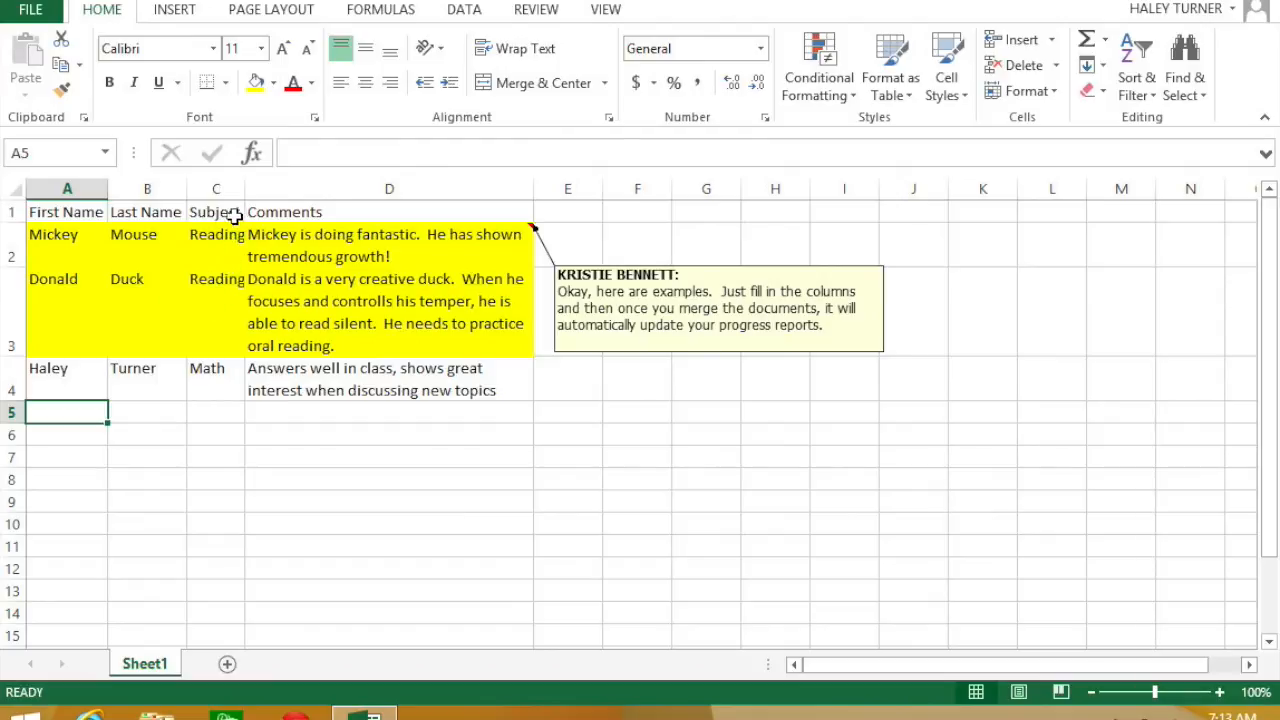
mouse_move(465, 323)
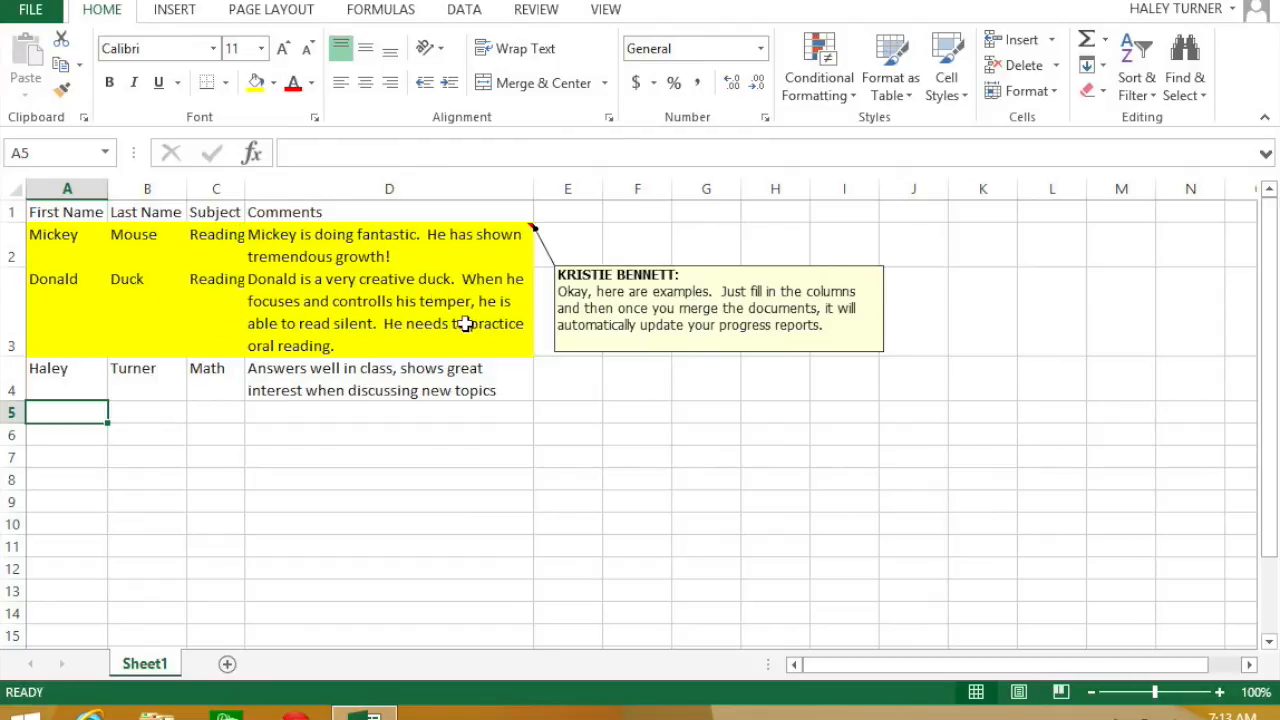
mouse_move(467, 309)
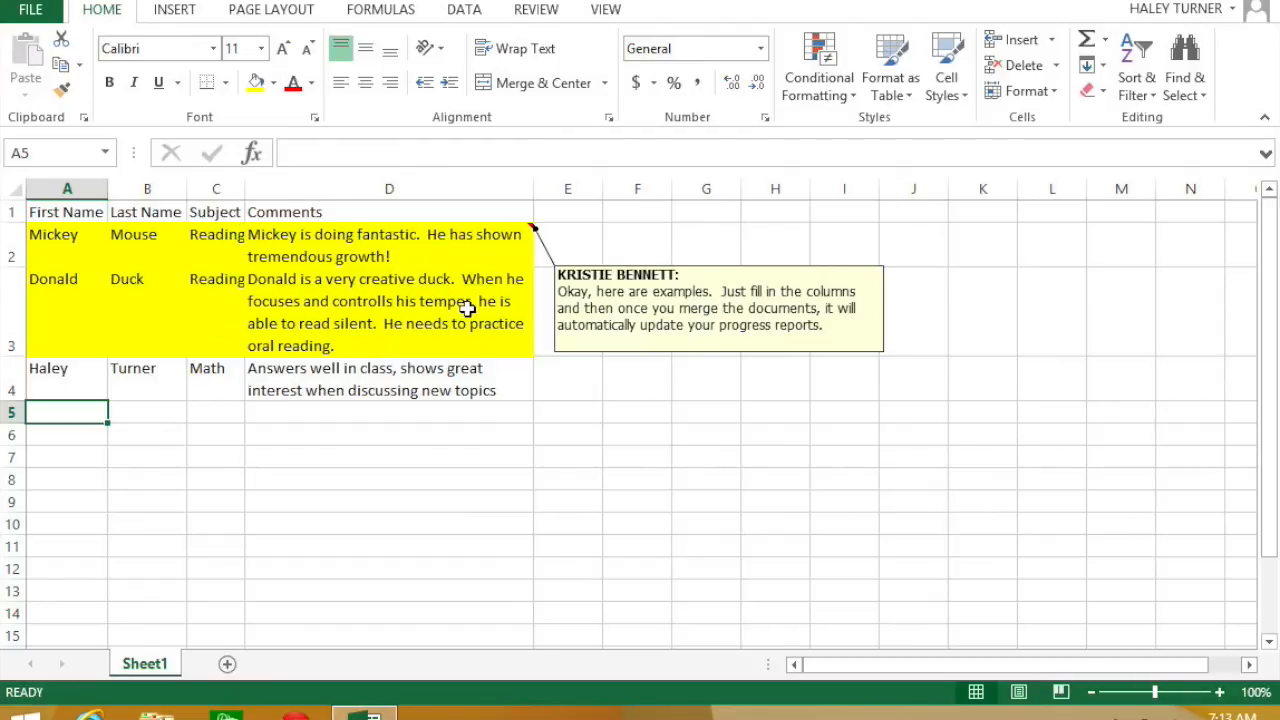
mouse_move(181, 305)
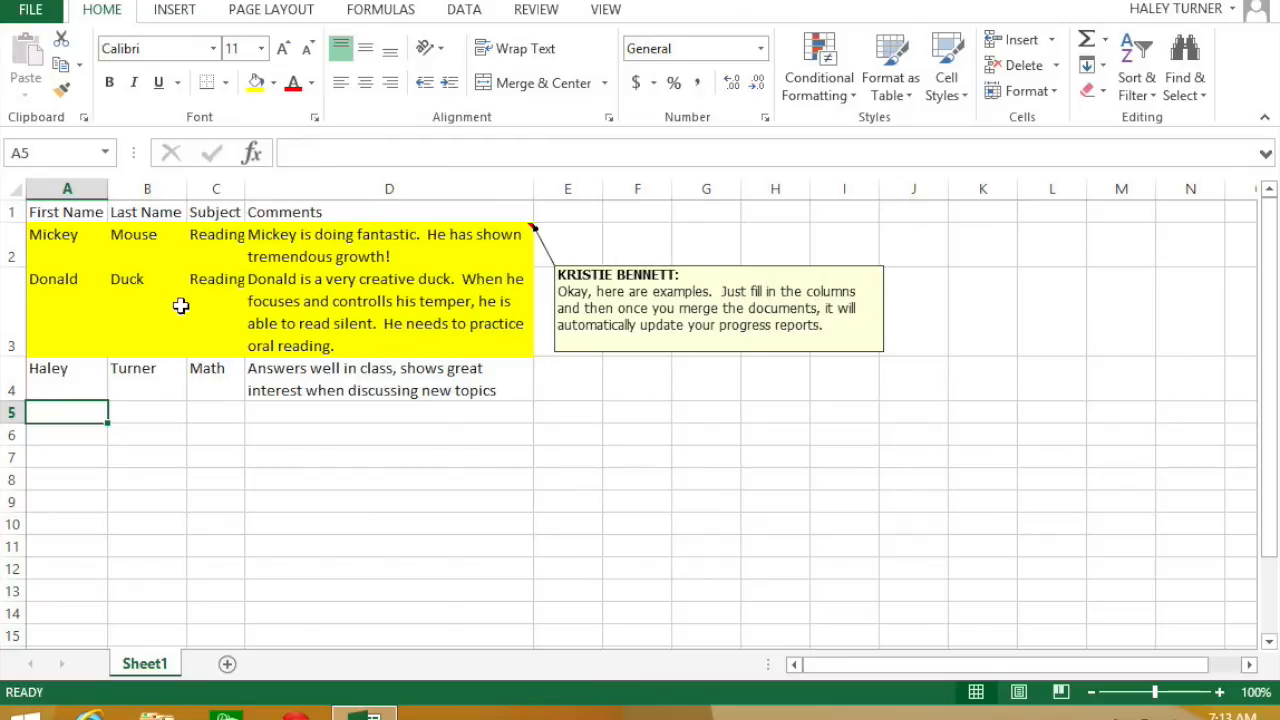
mouse_move(238, 287)
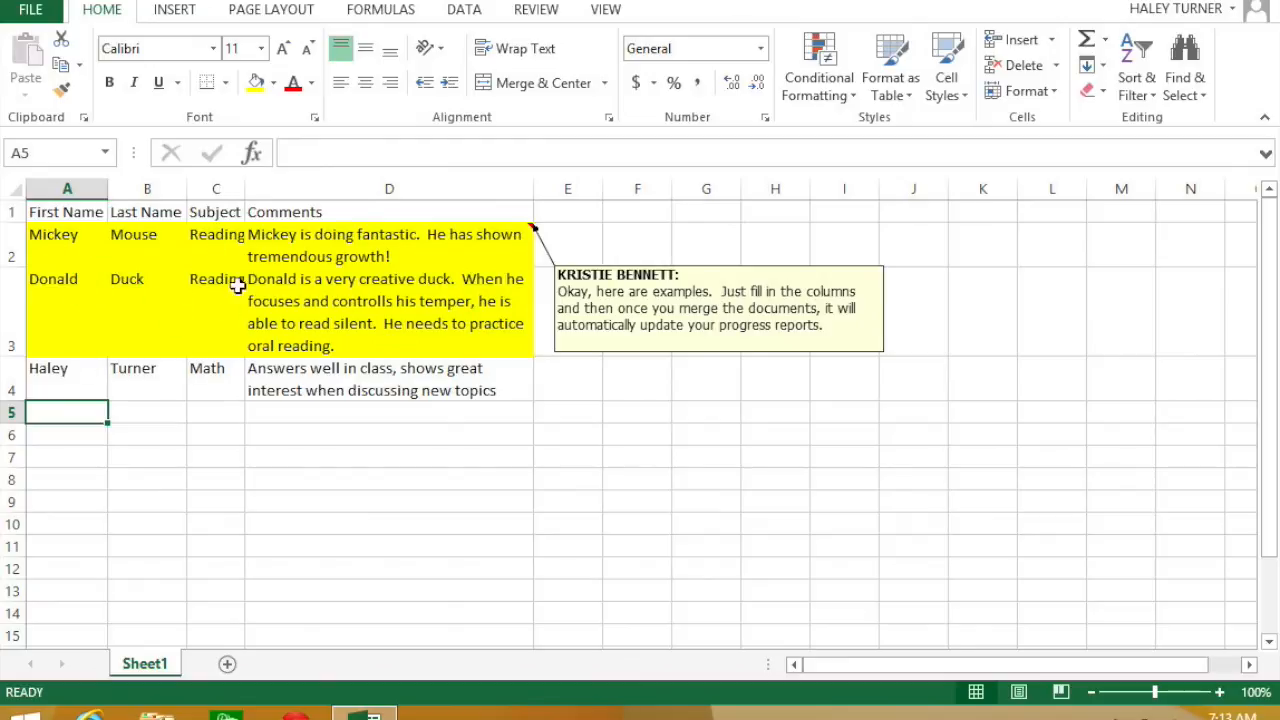
mouse_move(43, 411)
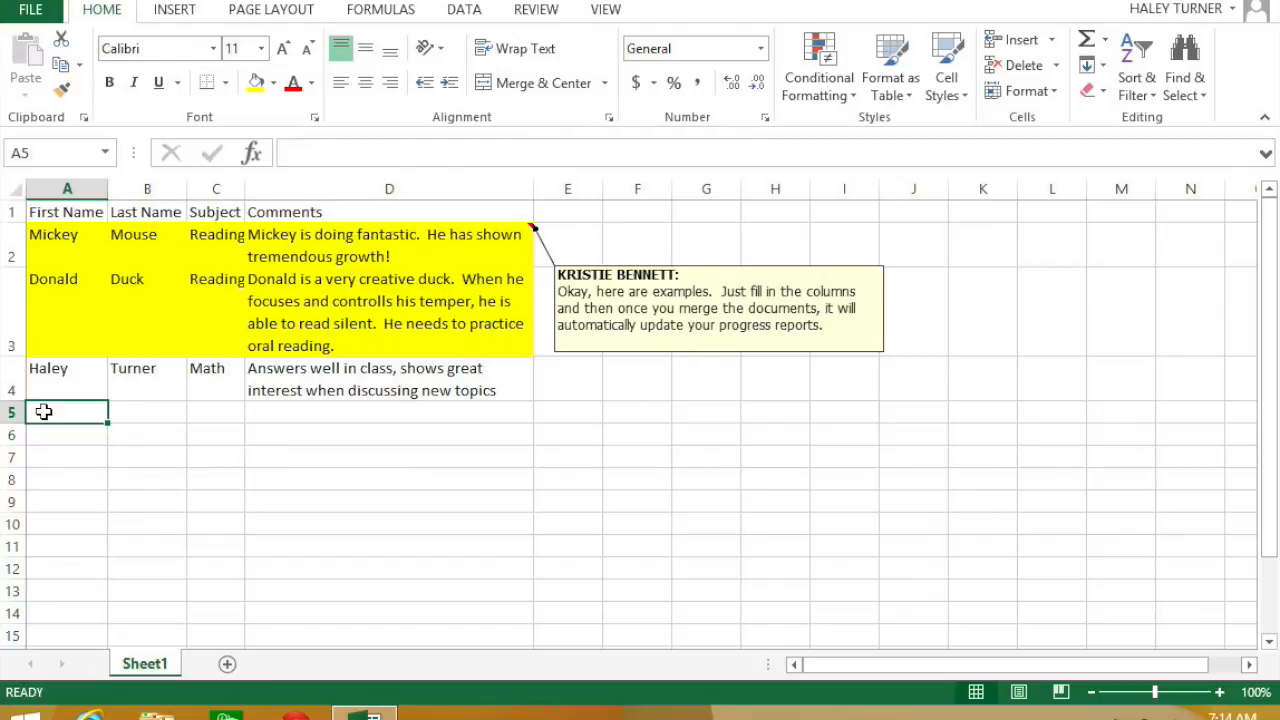
Enter John Smith, Reading, 'Enthusiastic about participating. Gaining self-confidence' as row 5.
text(John)
click(147, 412)
text(Smith)
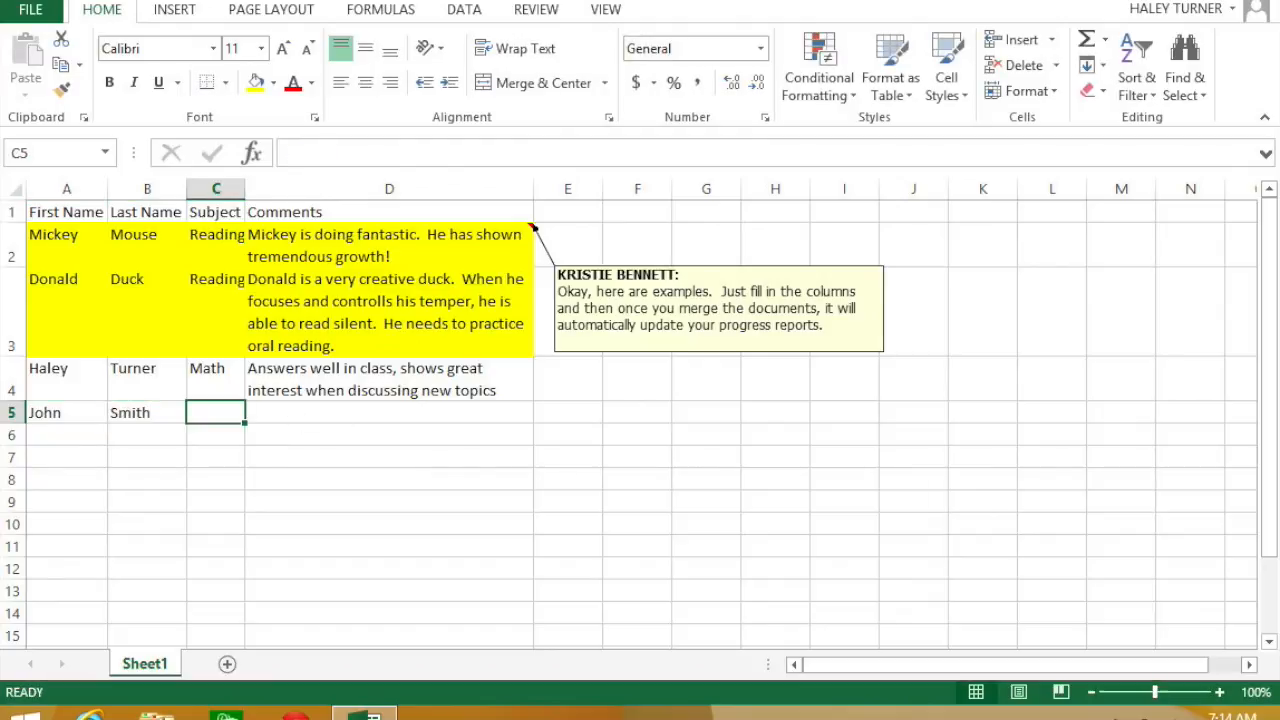
text(Reading)
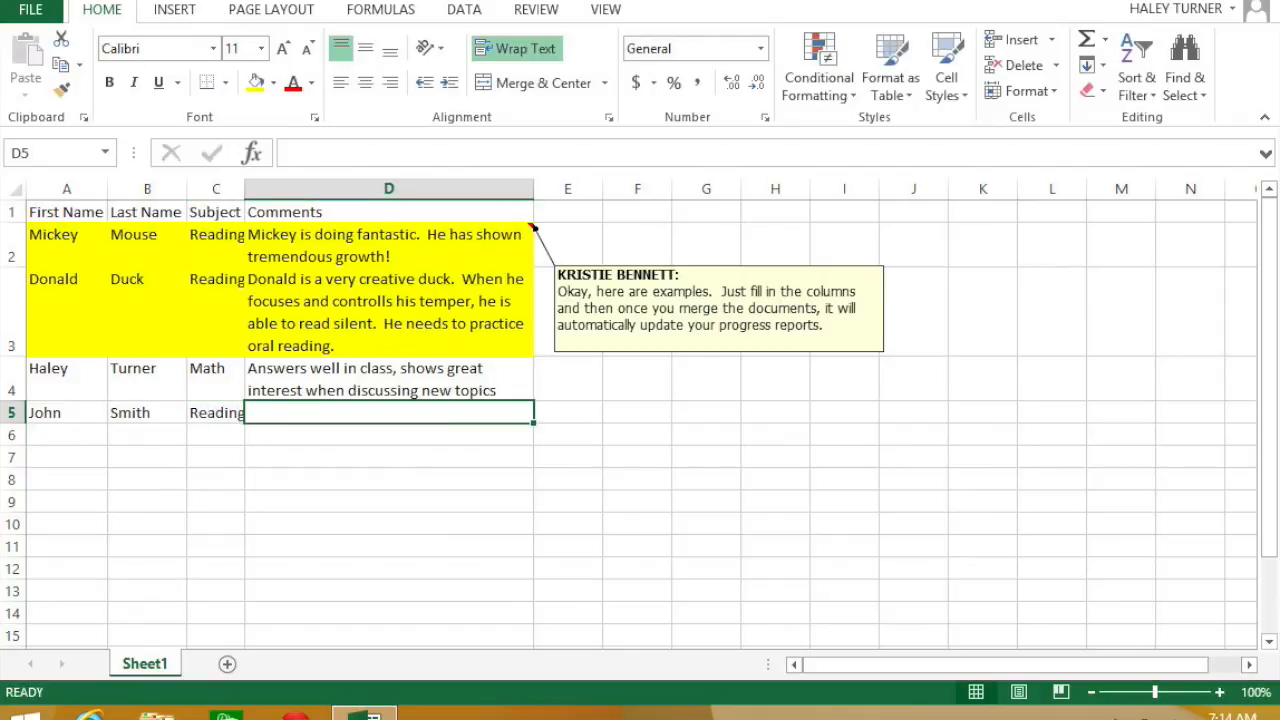
text(E)
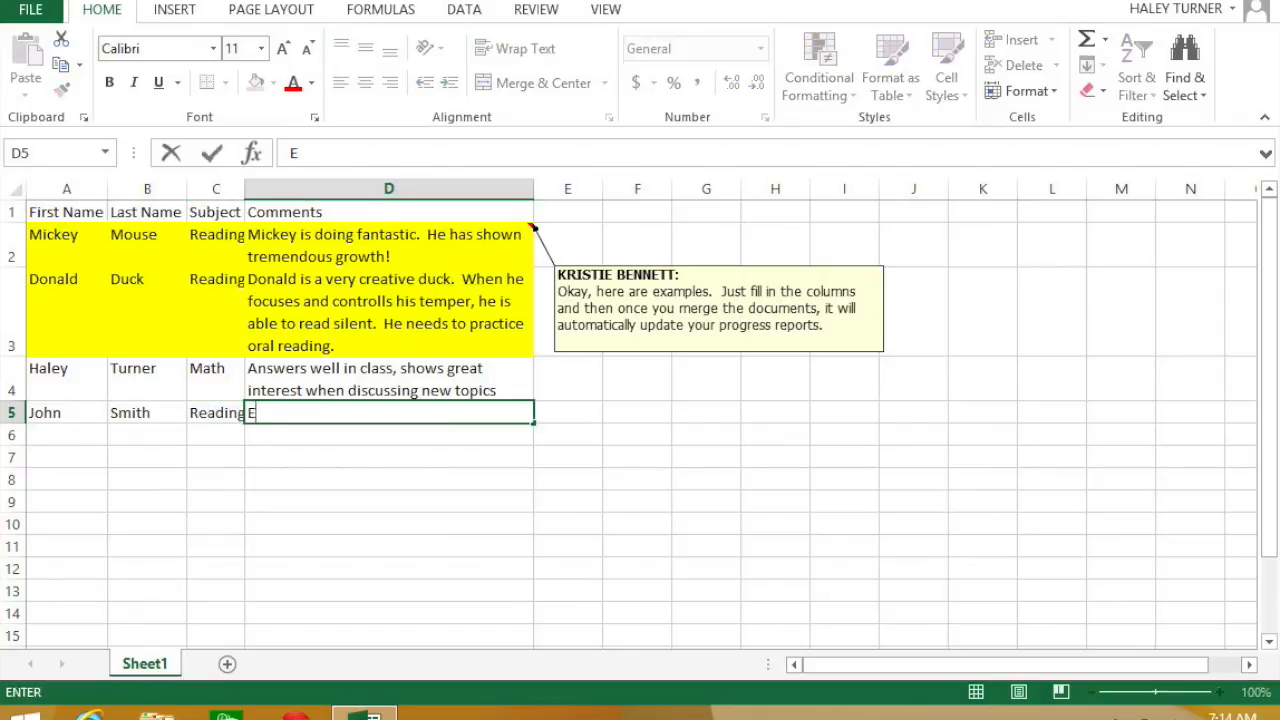
text(nthusias)
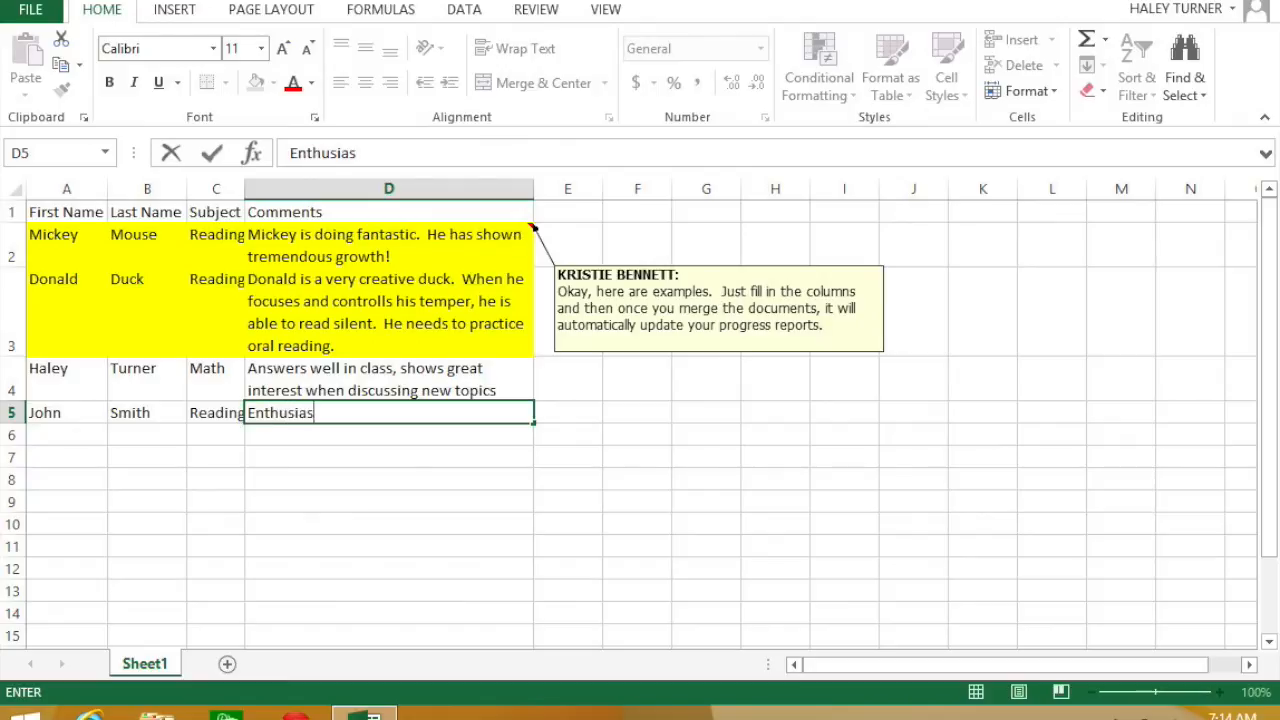
text(tic about parti)
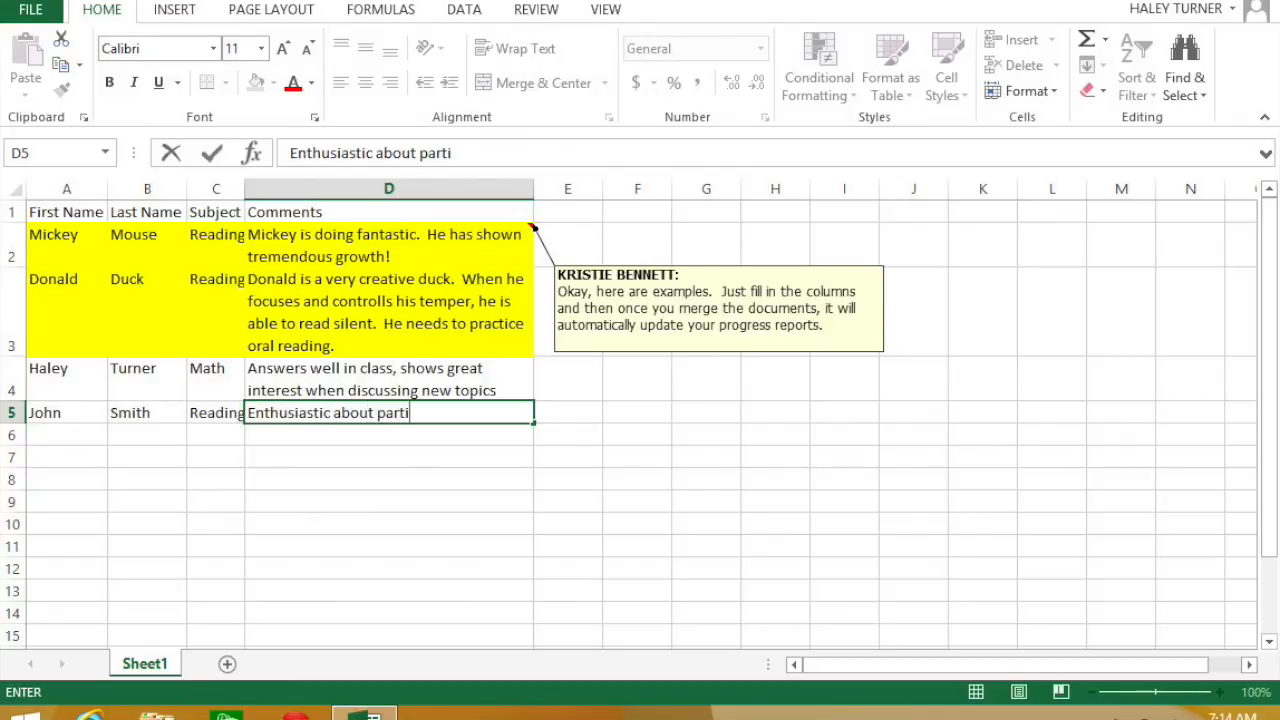
text(cipating. Gaining more self-confidence.)
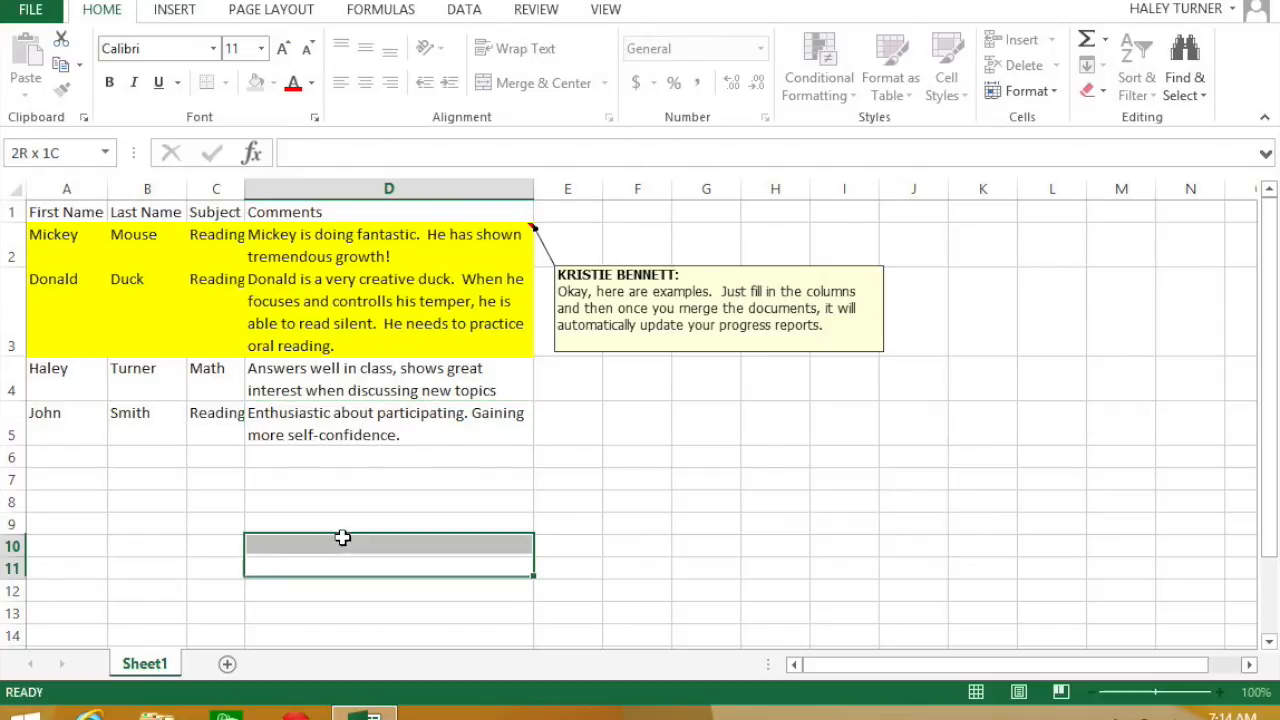
click(147, 456)
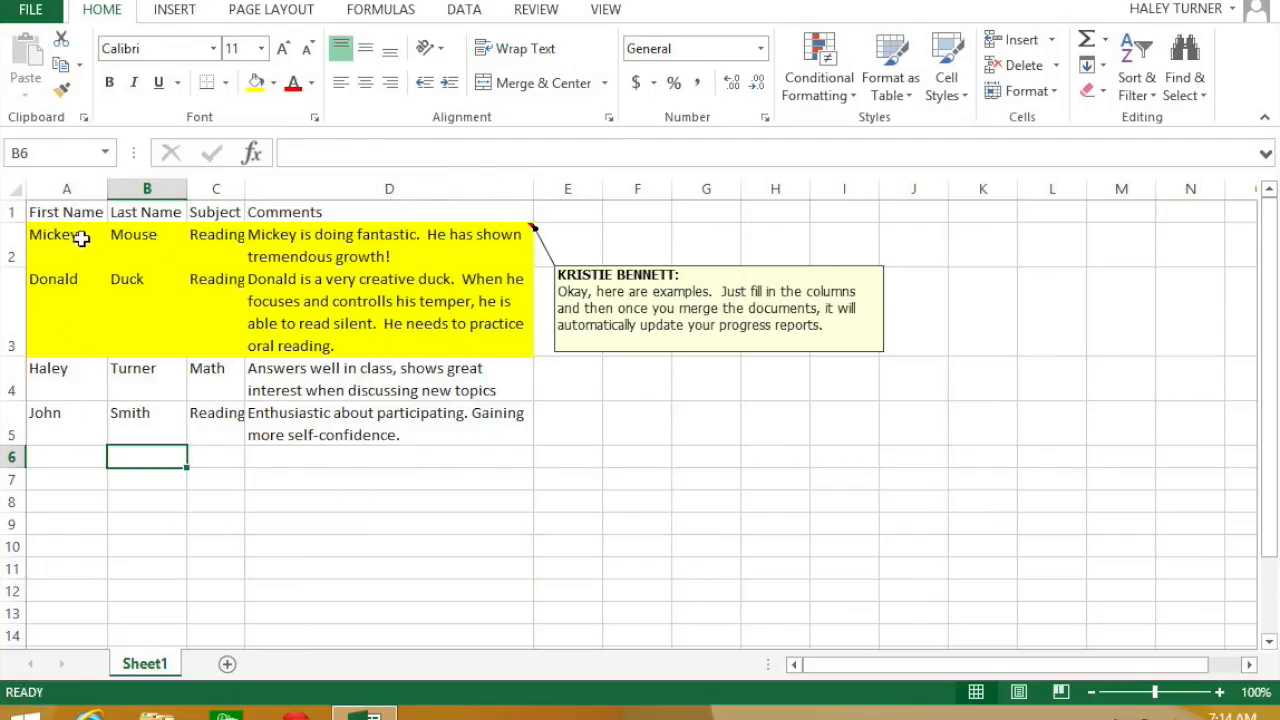
mouse_move(205, 272)
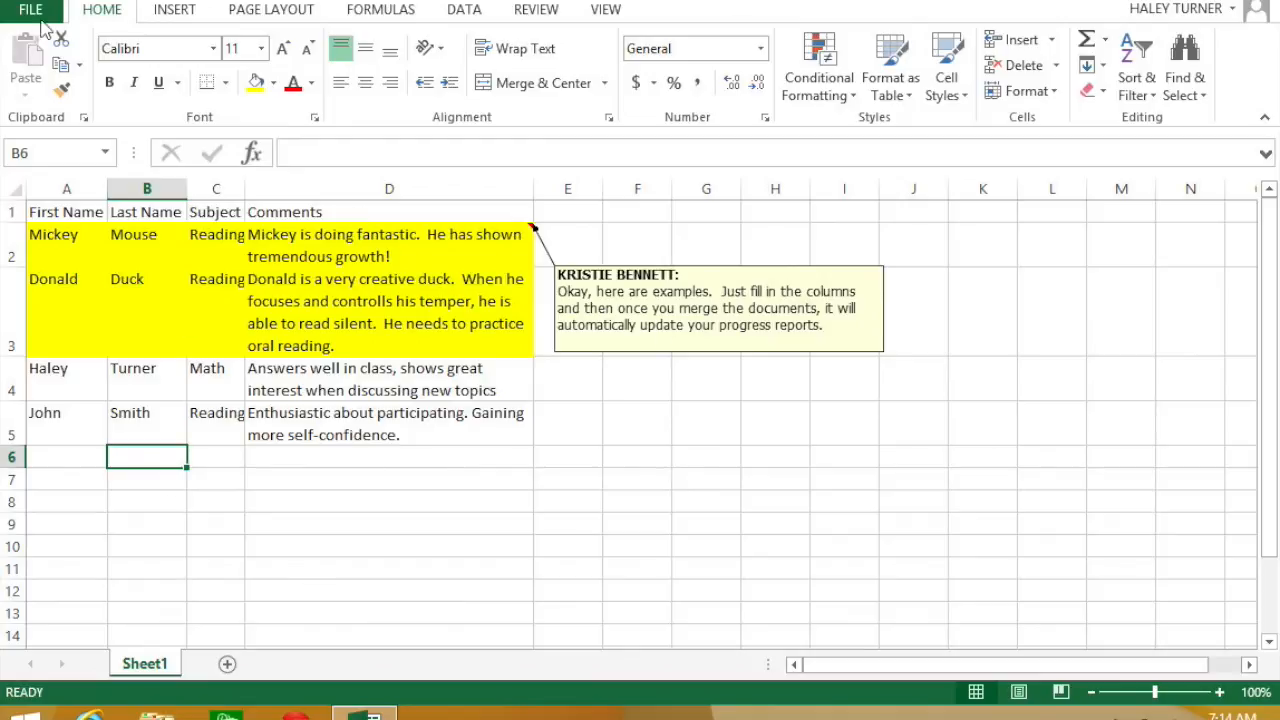
Save the Progress Report Merge Data workbook via File > Save and close Excel.
click(30, 10)
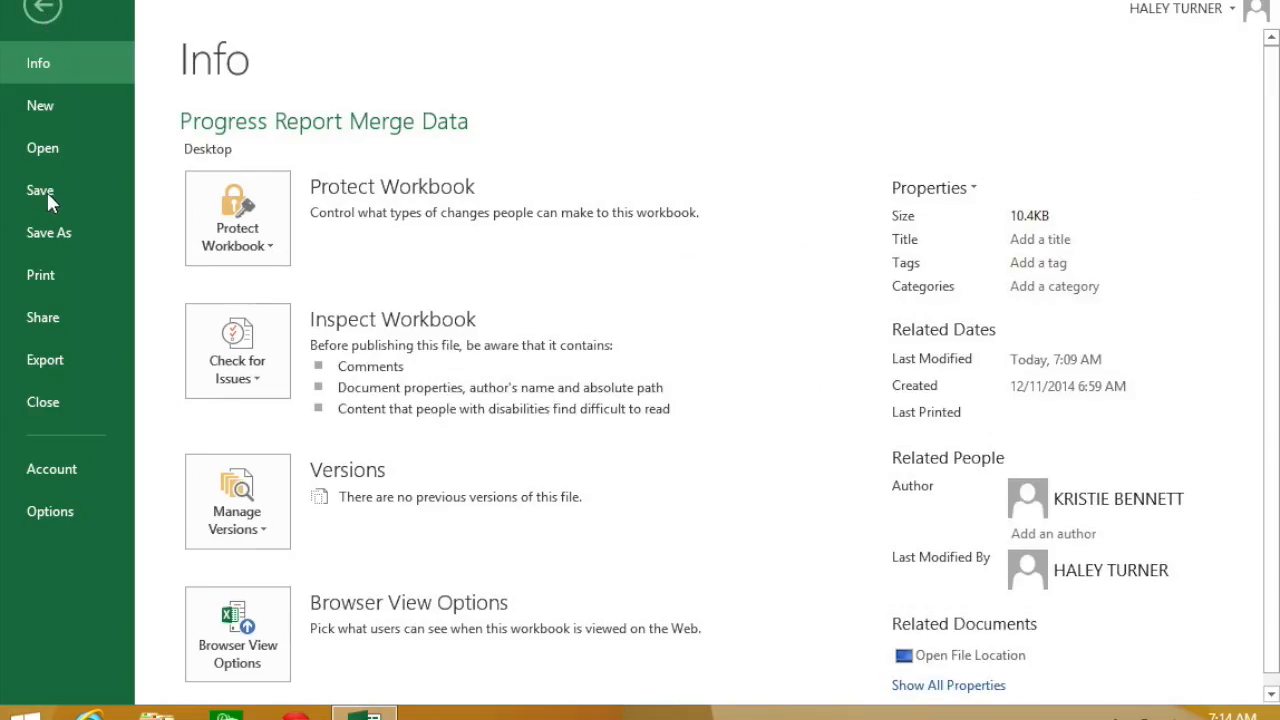
click(40, 190)
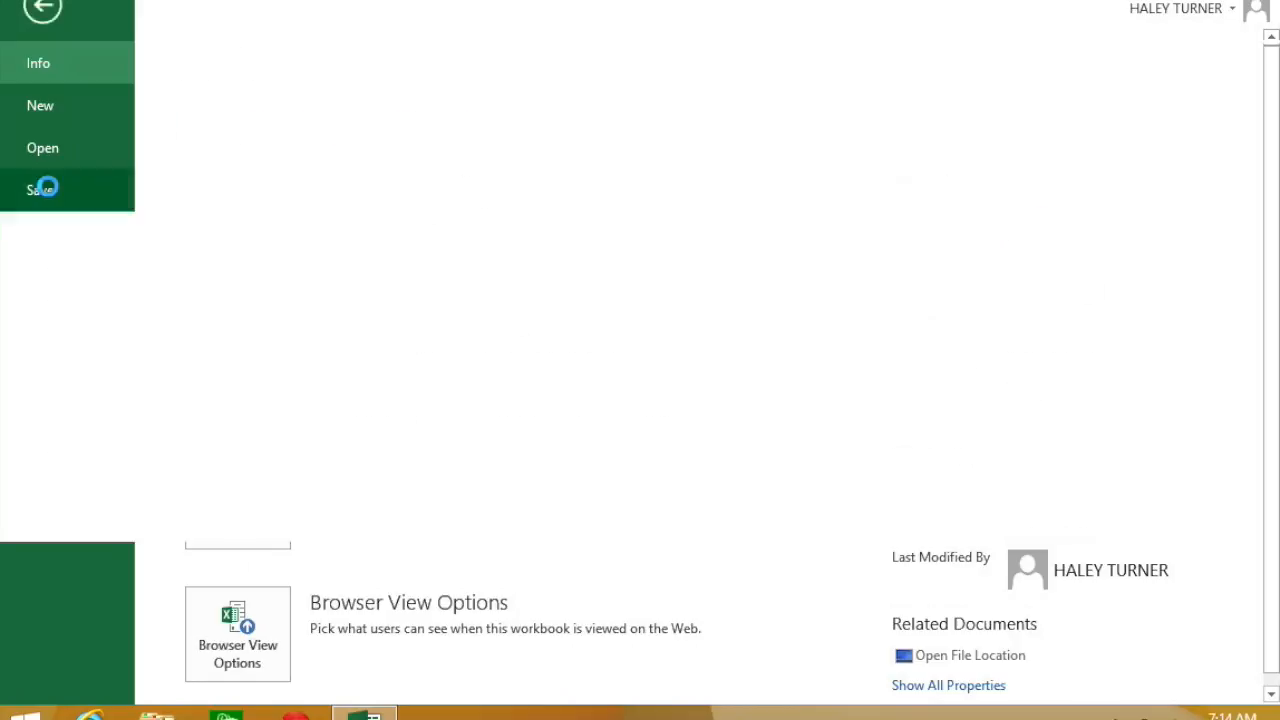
click(42, 12)
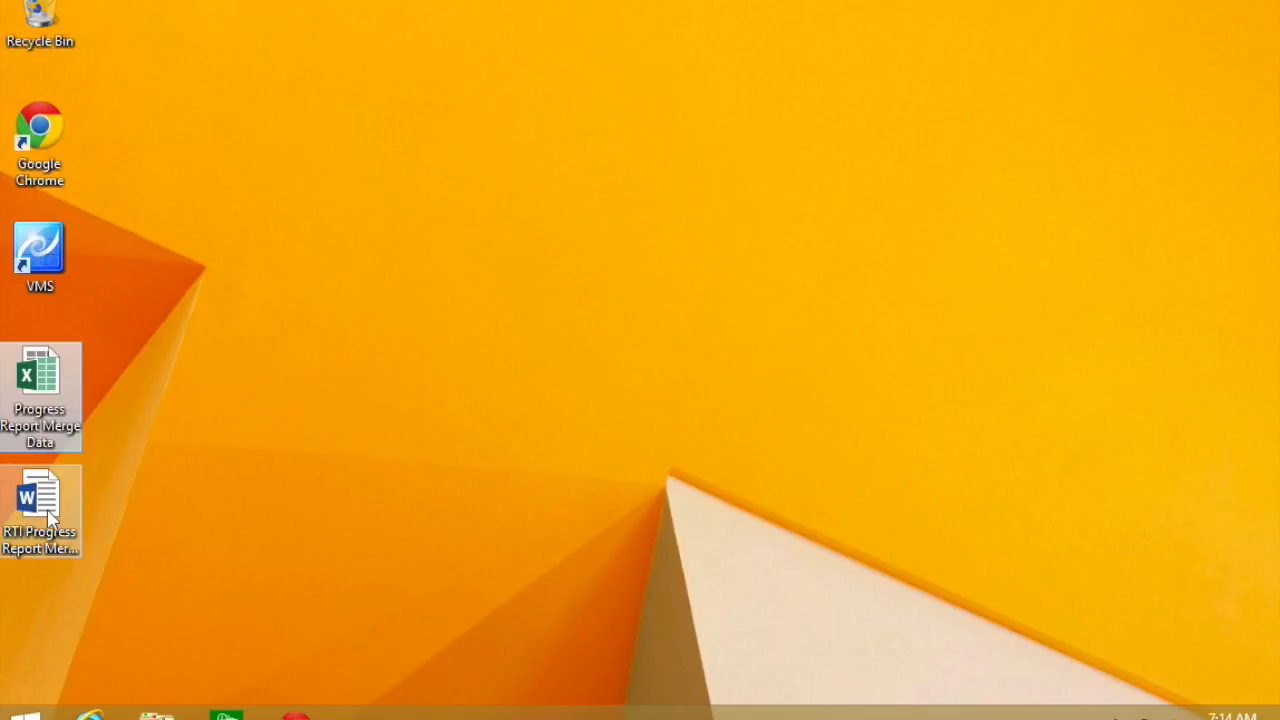
Open the RTI Progress Report merge document from the desktop.
double_click(39, 510)
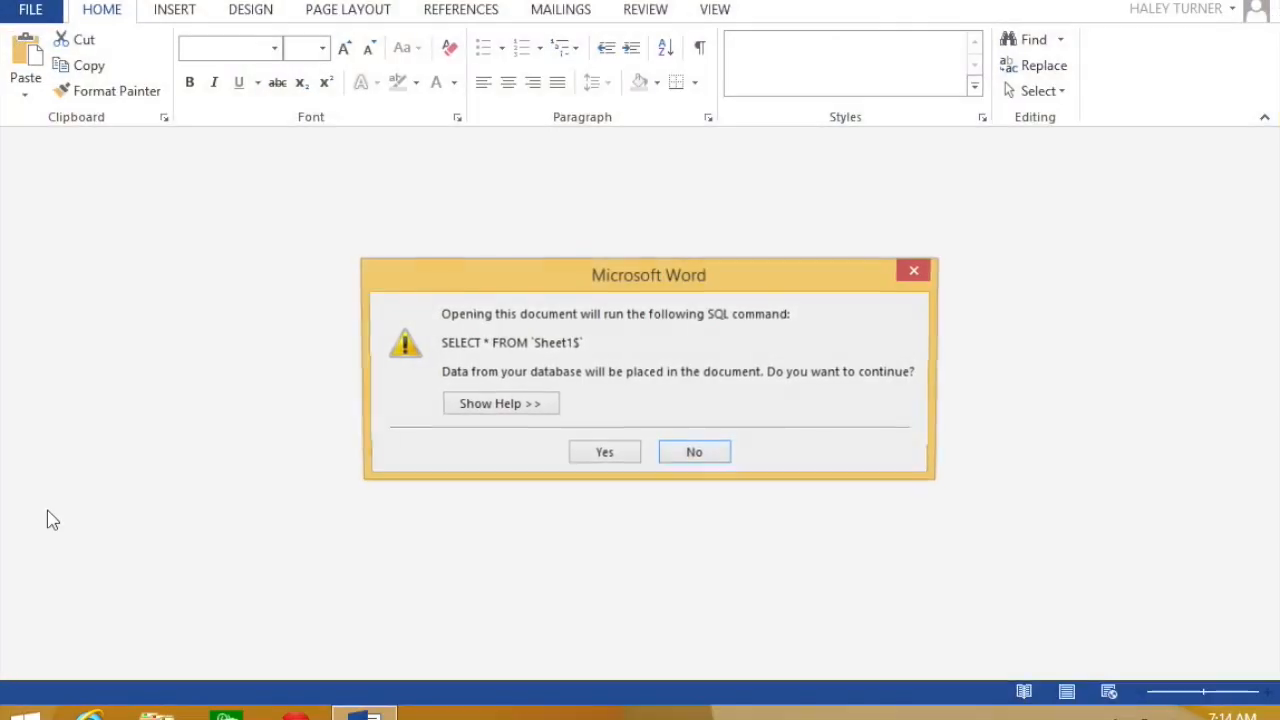
mouse_move(664, 490)
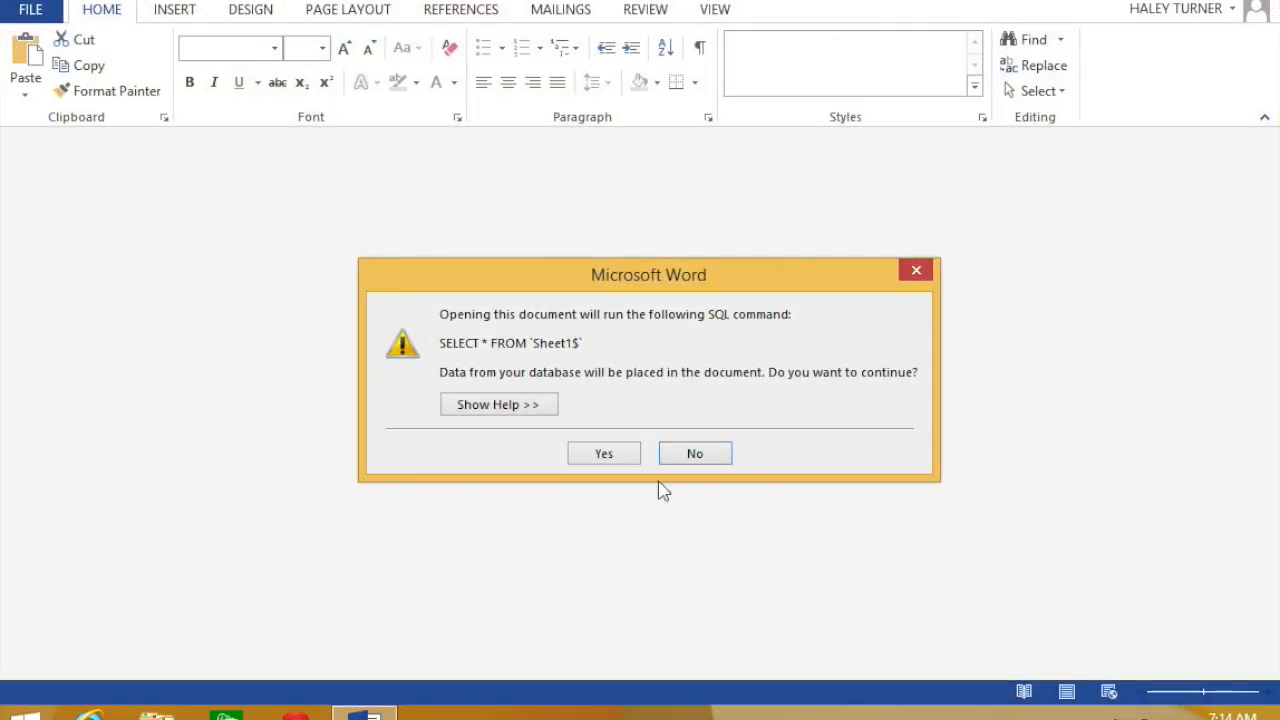
mouse_move(225, 335)
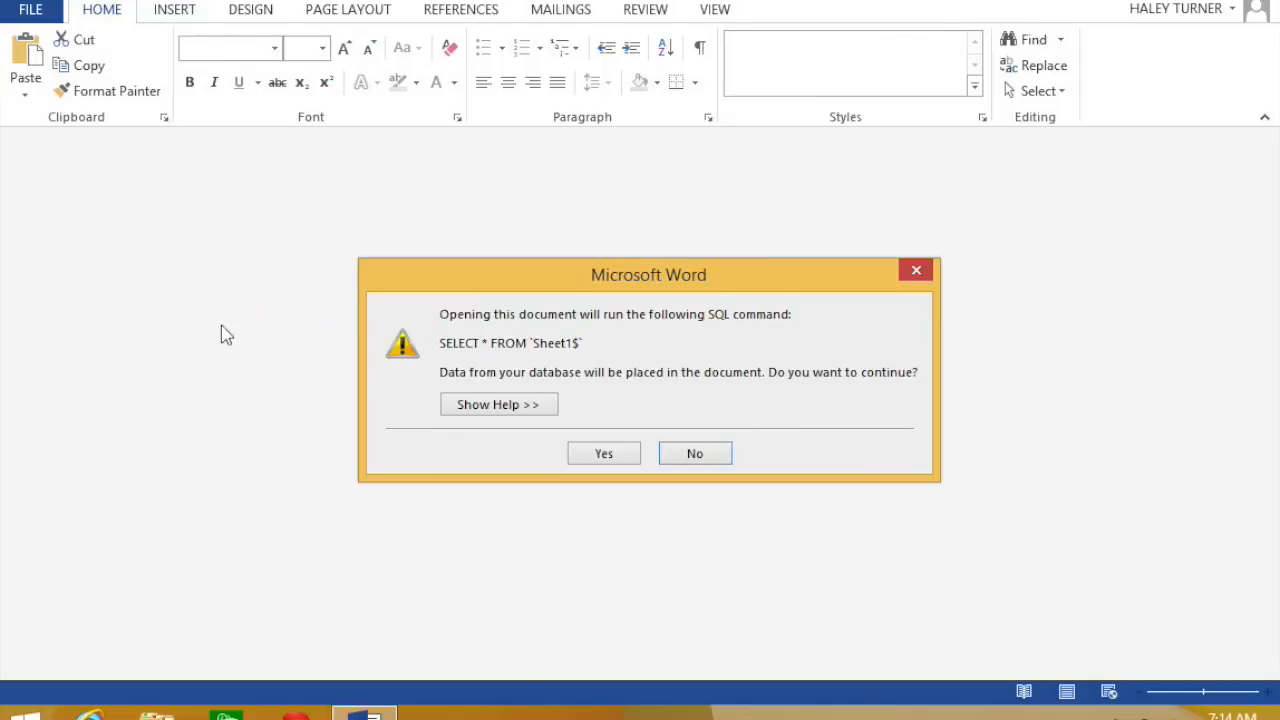
mouse_move(805, 378)
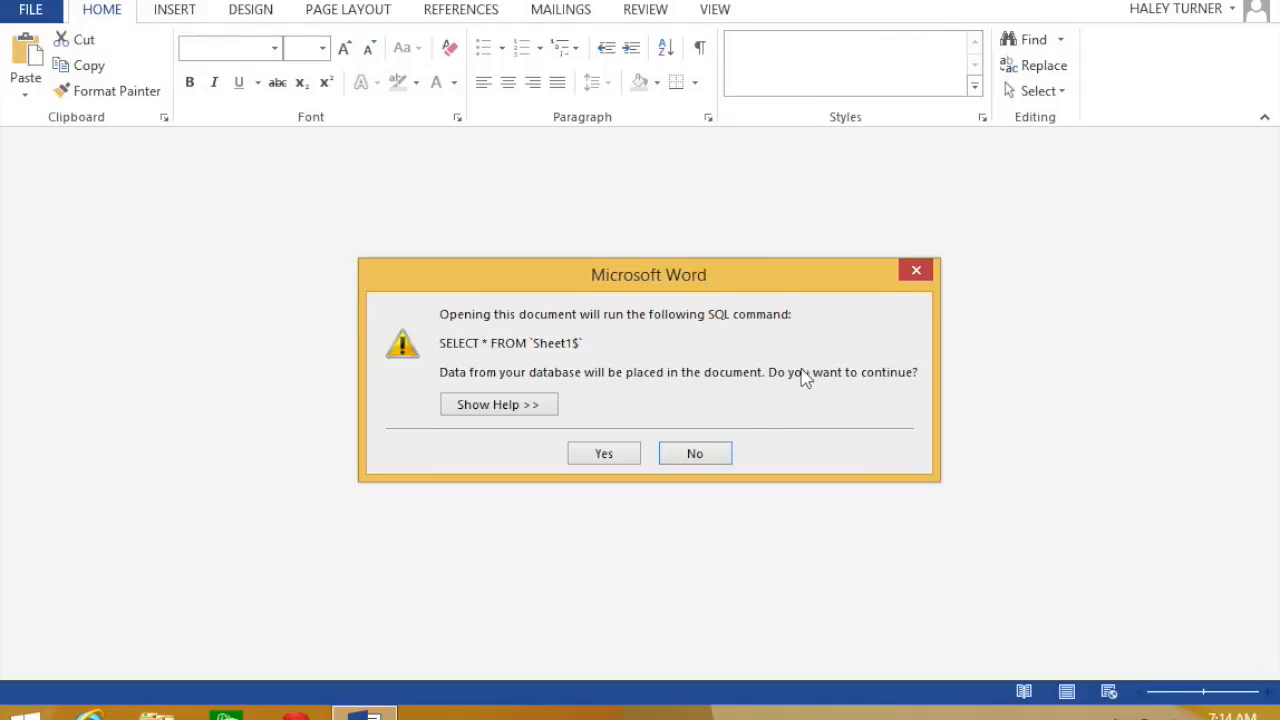
Accept the SQL query and select Desktop's Progress Report Merge Data as data source.
click(603, 453)
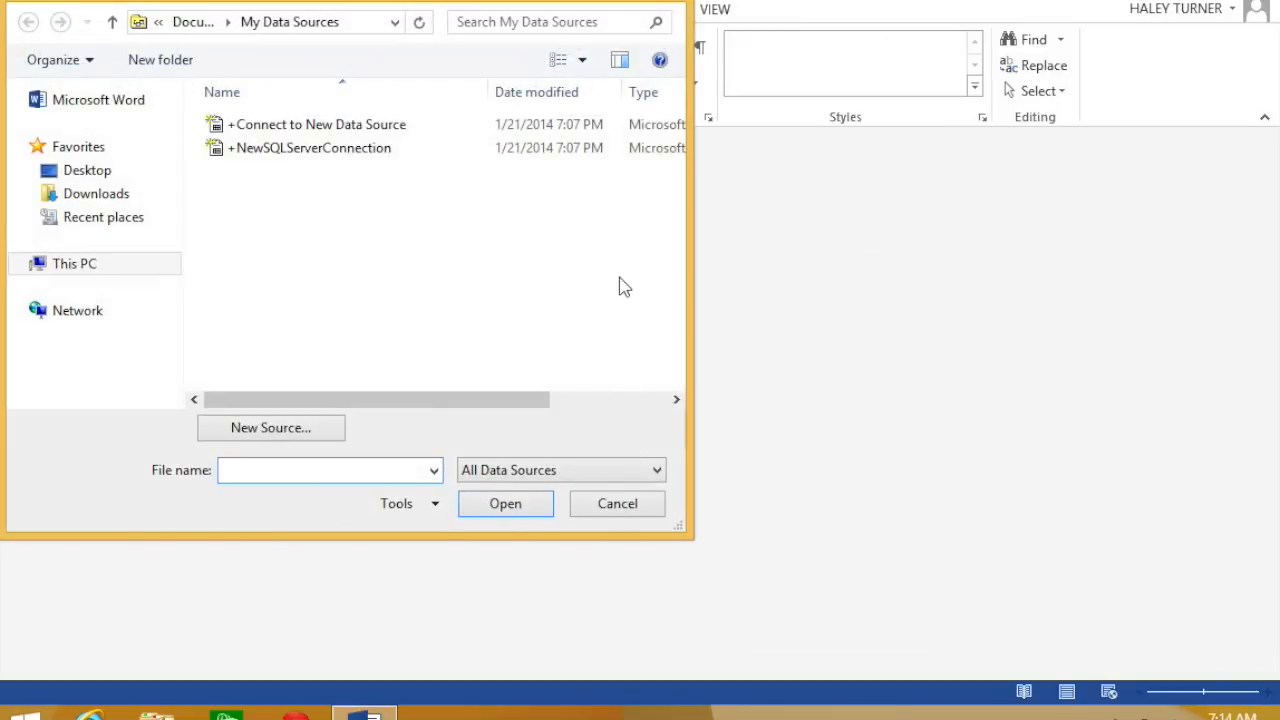
mouse_move(487, 299)
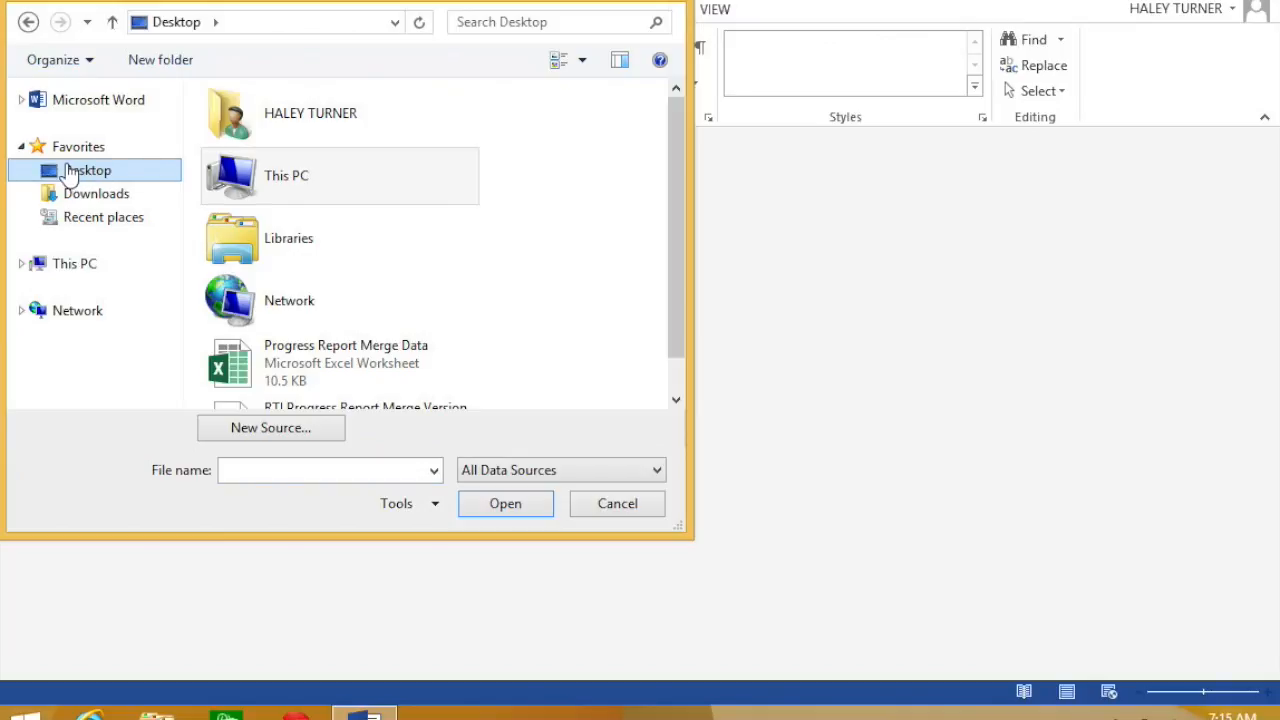
click(340, 363)
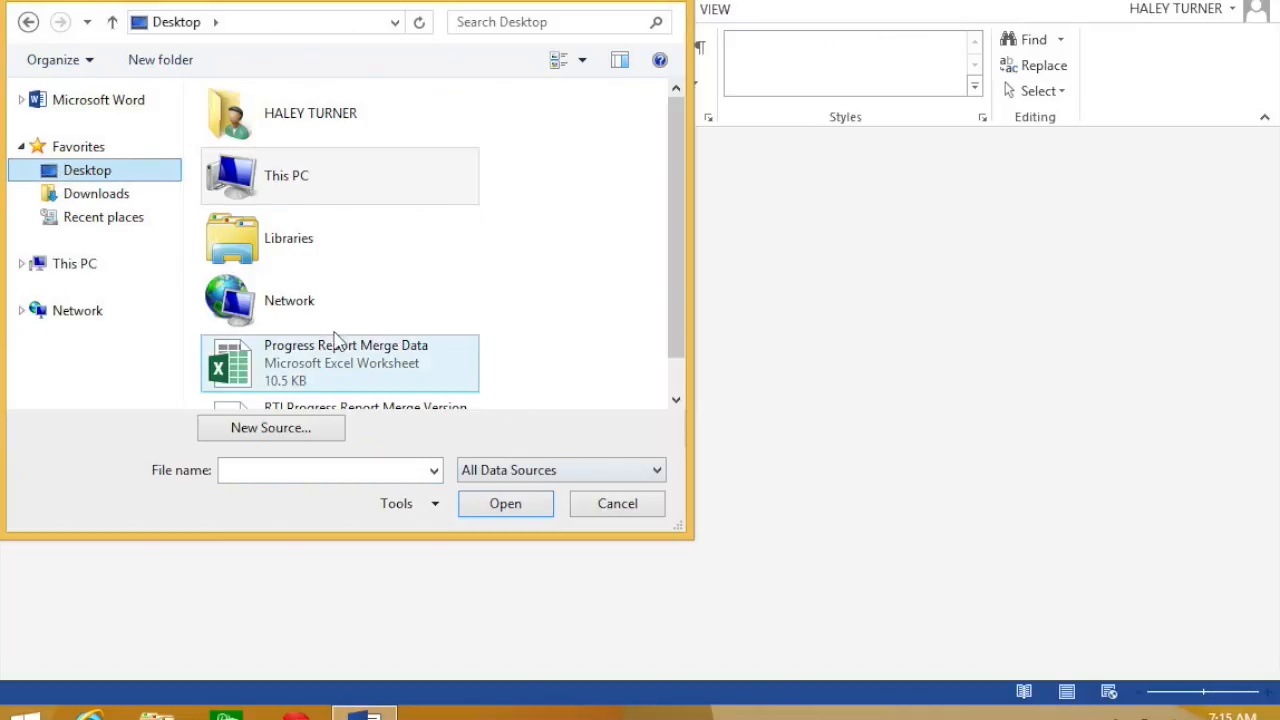
mouse_move(355, 365)
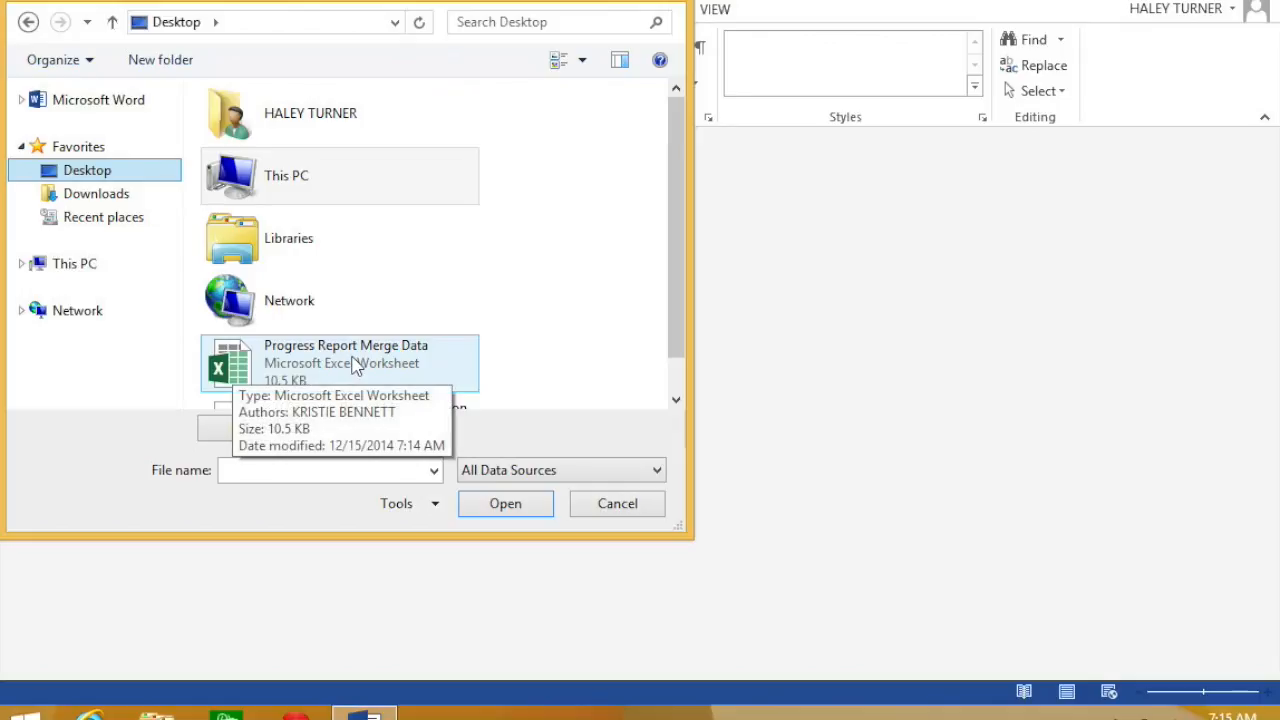
click(345, 362)
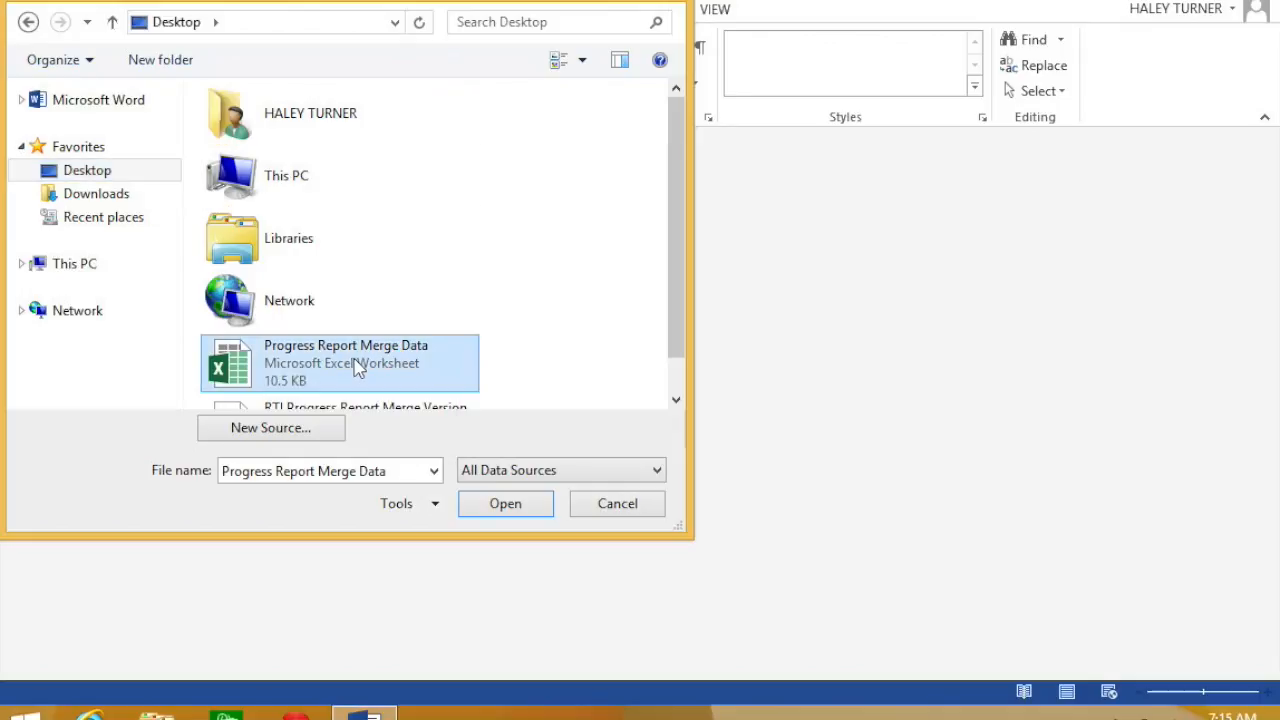
mouse_move(505, 503)
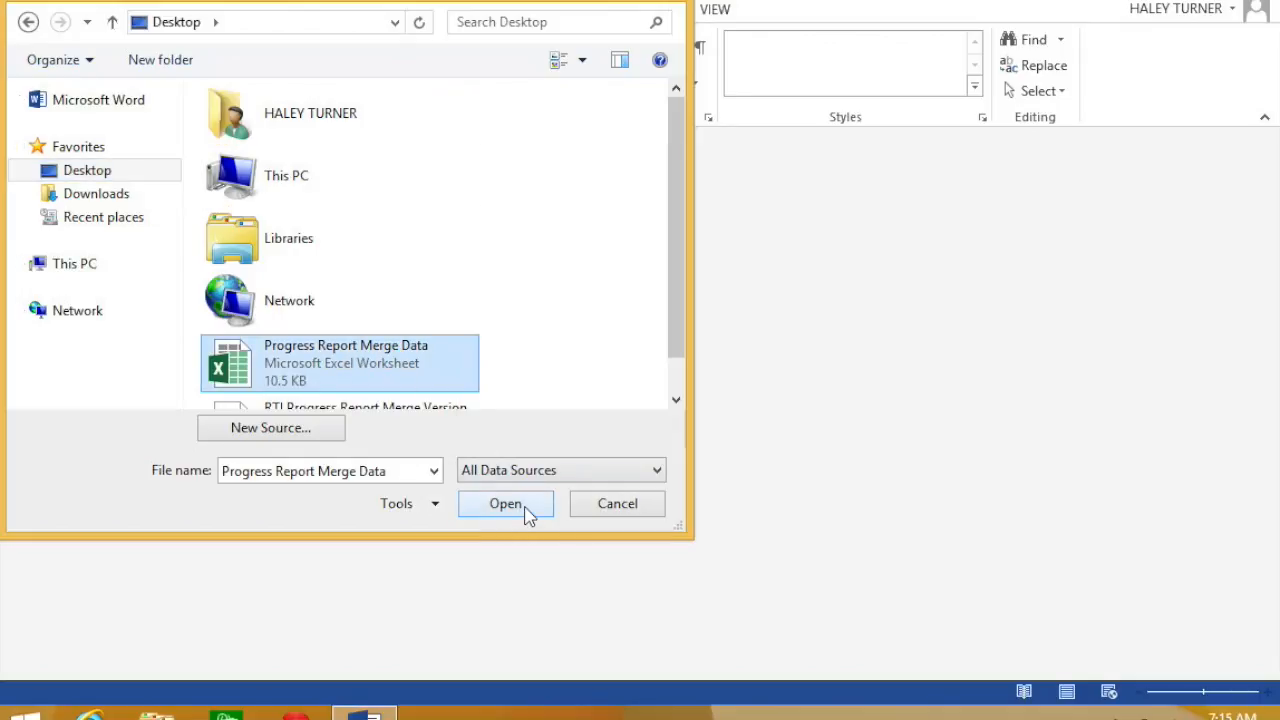
click(505, 503)
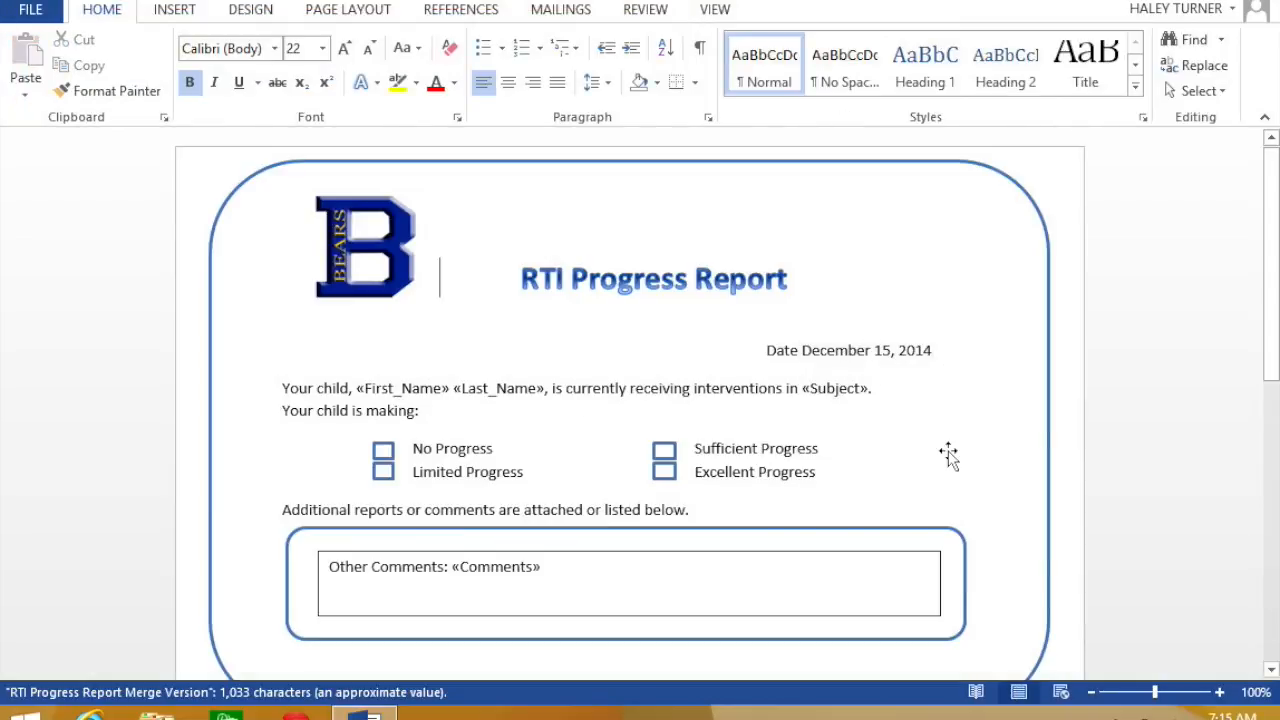
scroll(down, 3)
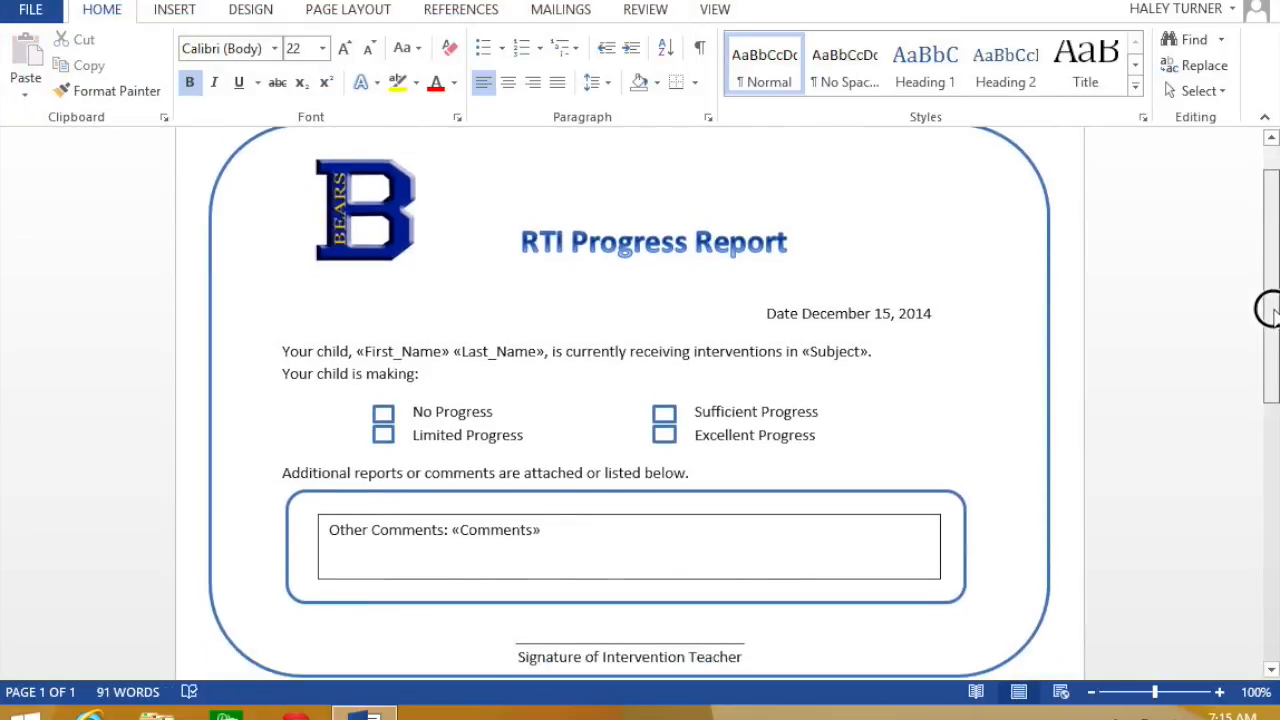
scroll(down, 3)
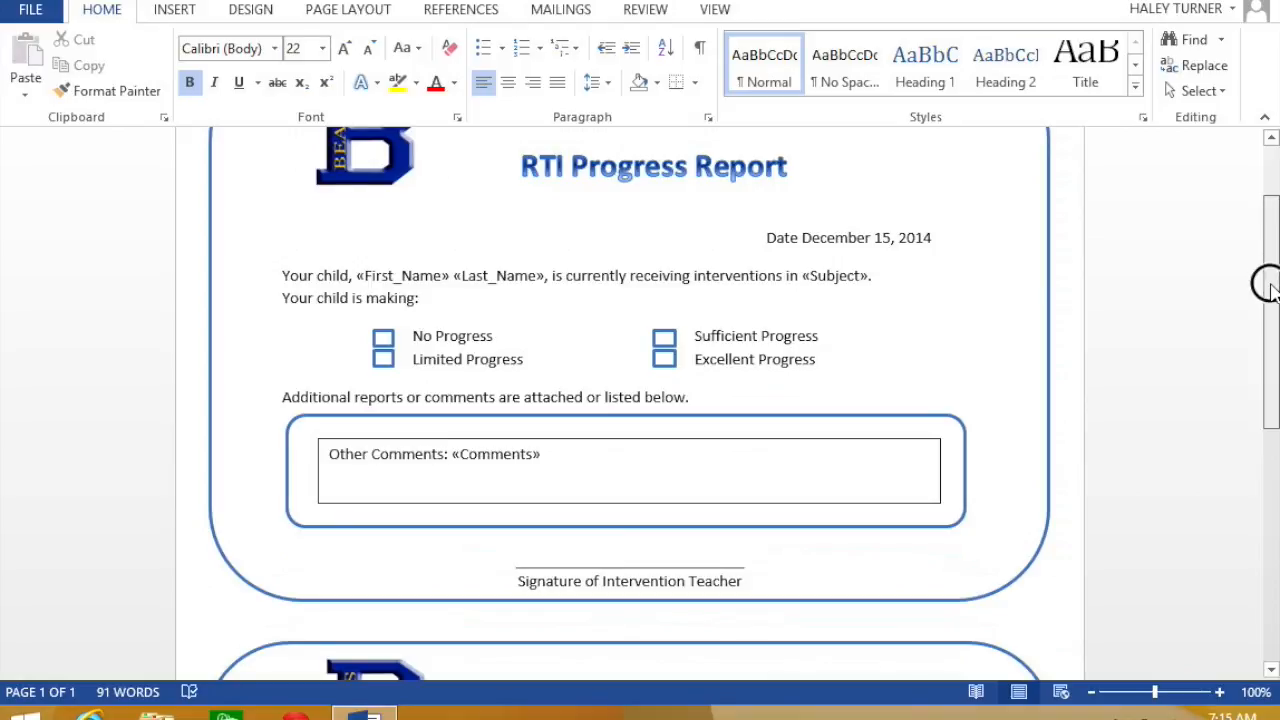
scroll(up, 3)
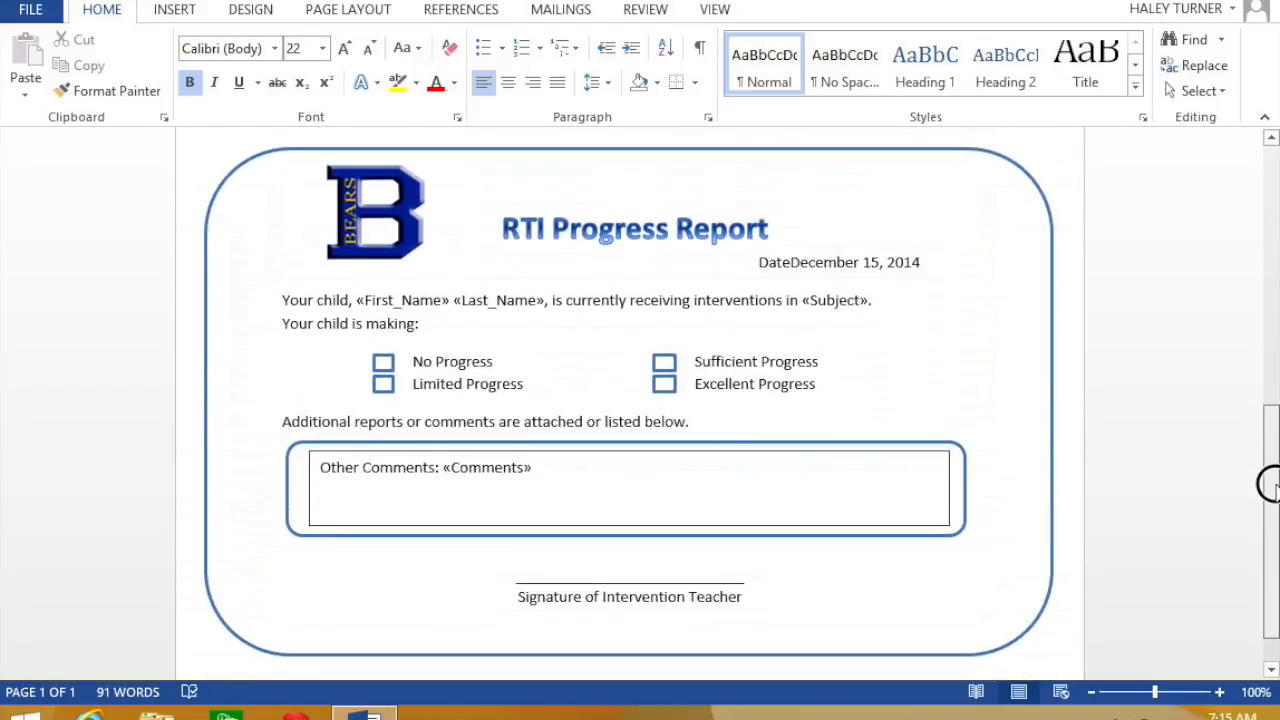
mouse_move(1242, 501)
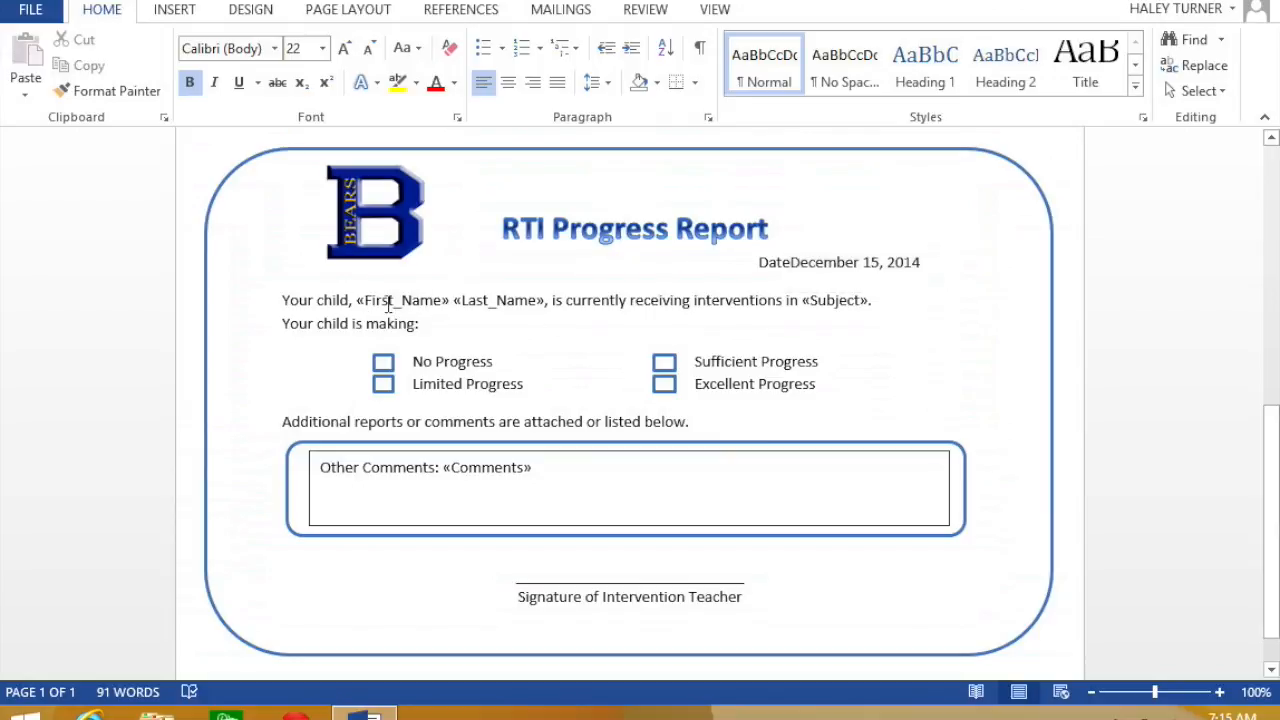
mouse_move(458, 300)
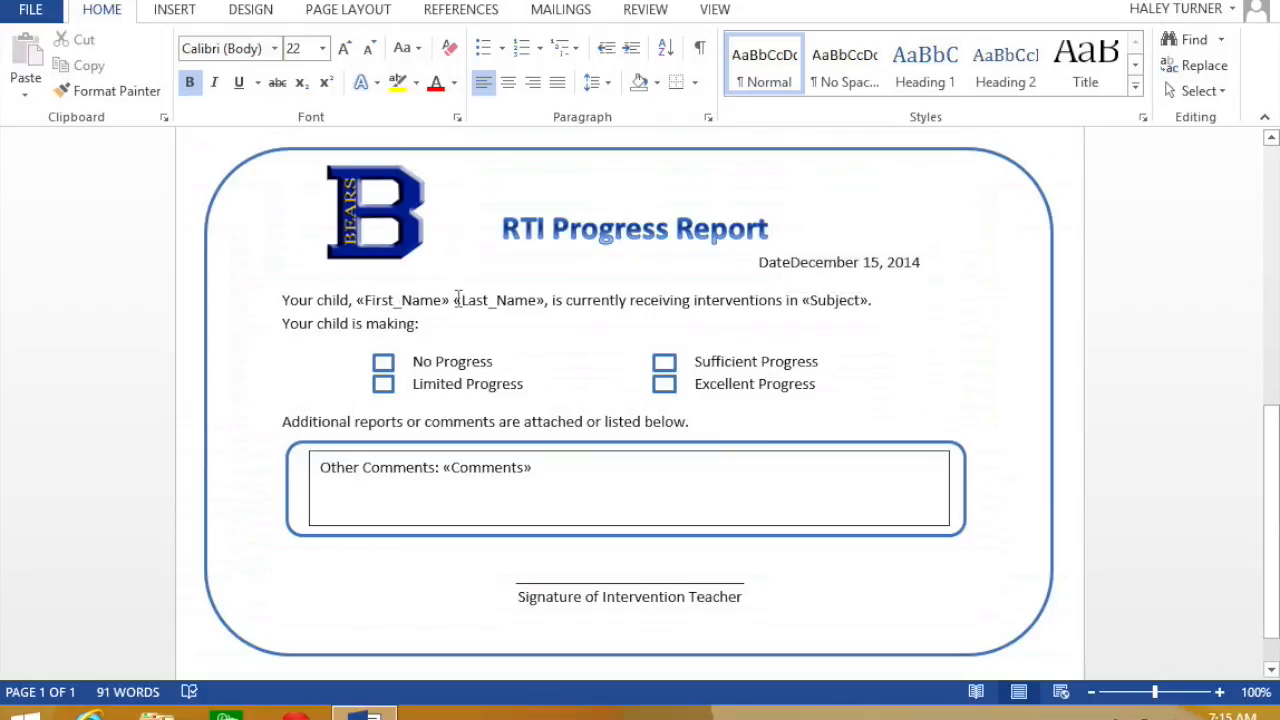
mouse_move(195, 291)
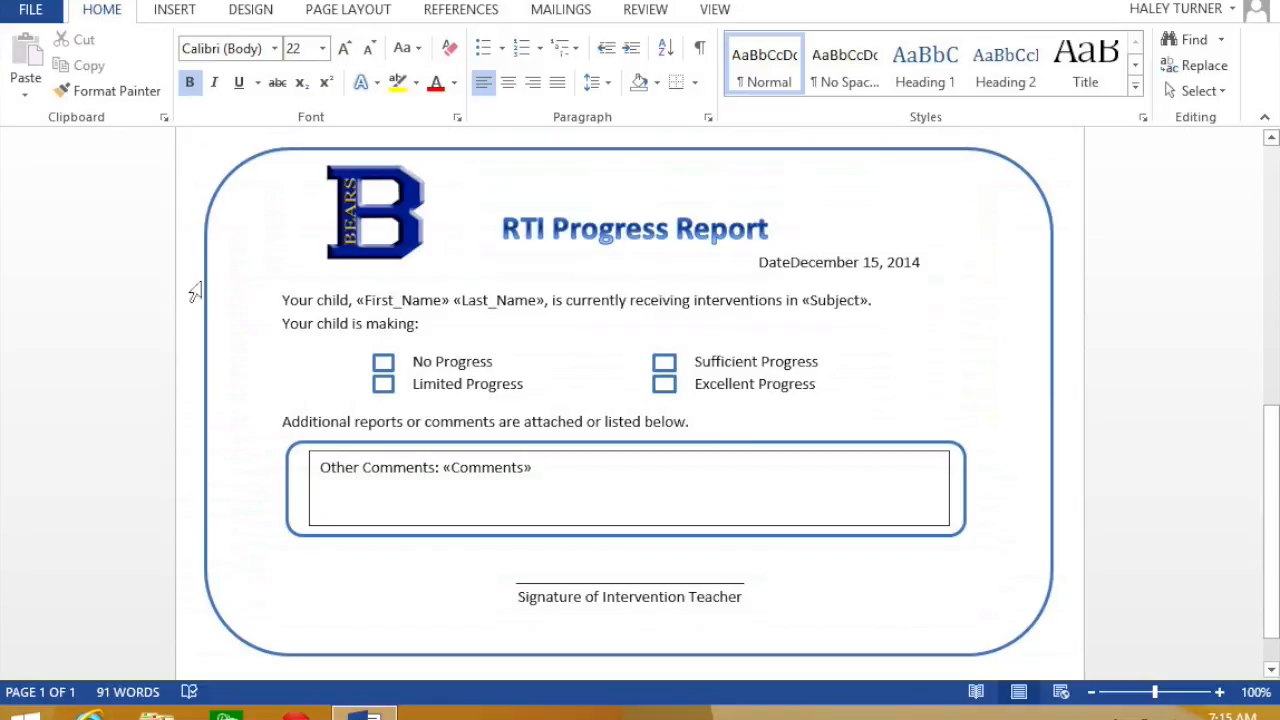
mouse_move(470, 300)
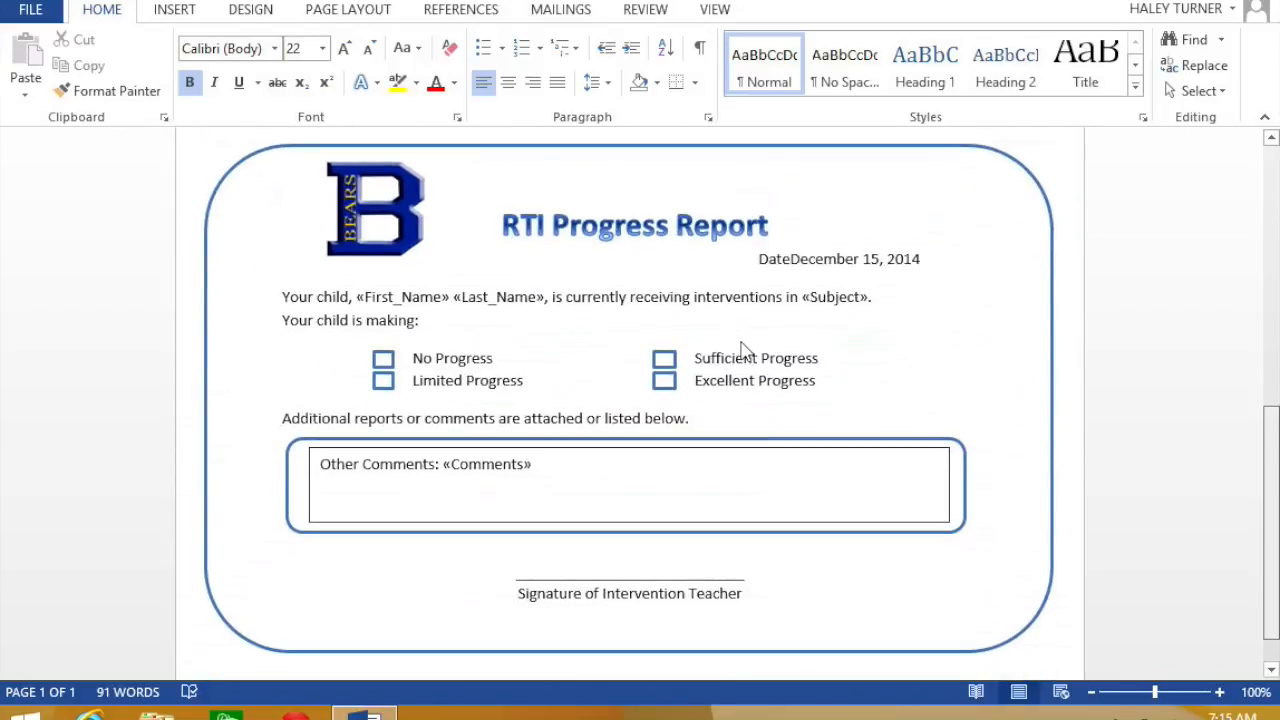
mouse_move(560, 10)
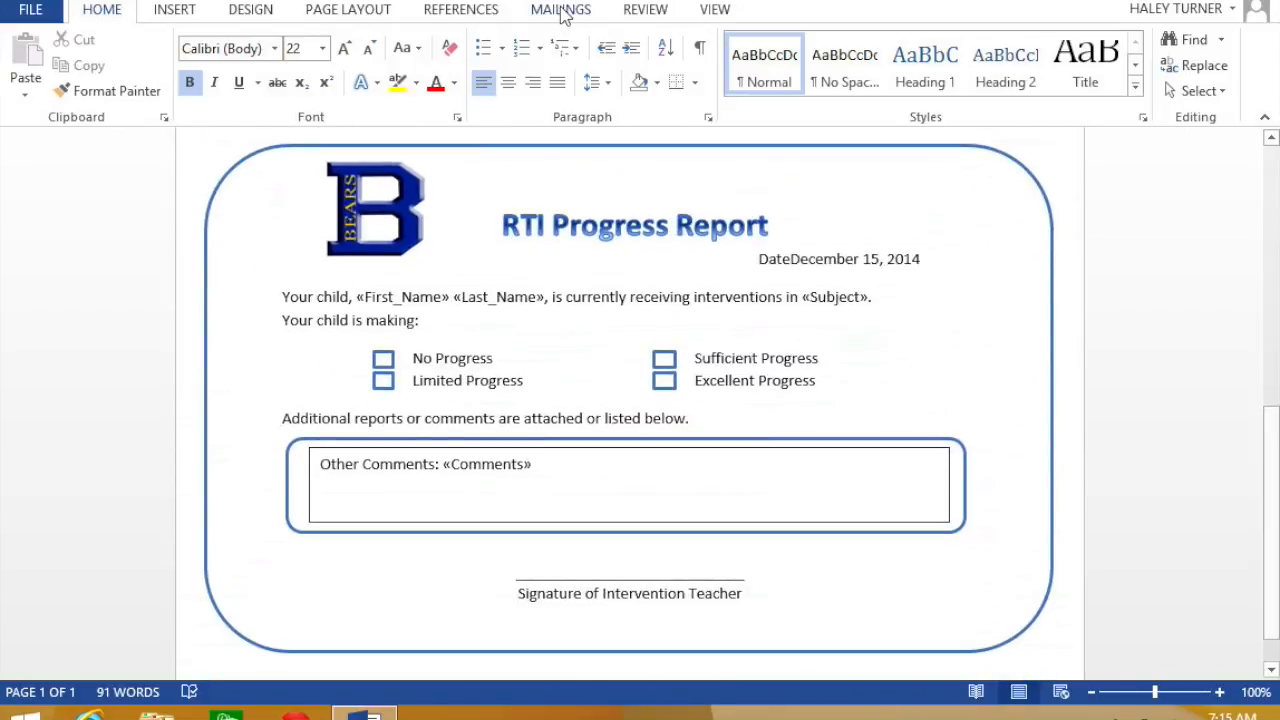
Launch the Step-by-Step Mail Merge Wizard from the Mailings tab.
click(560, 9)
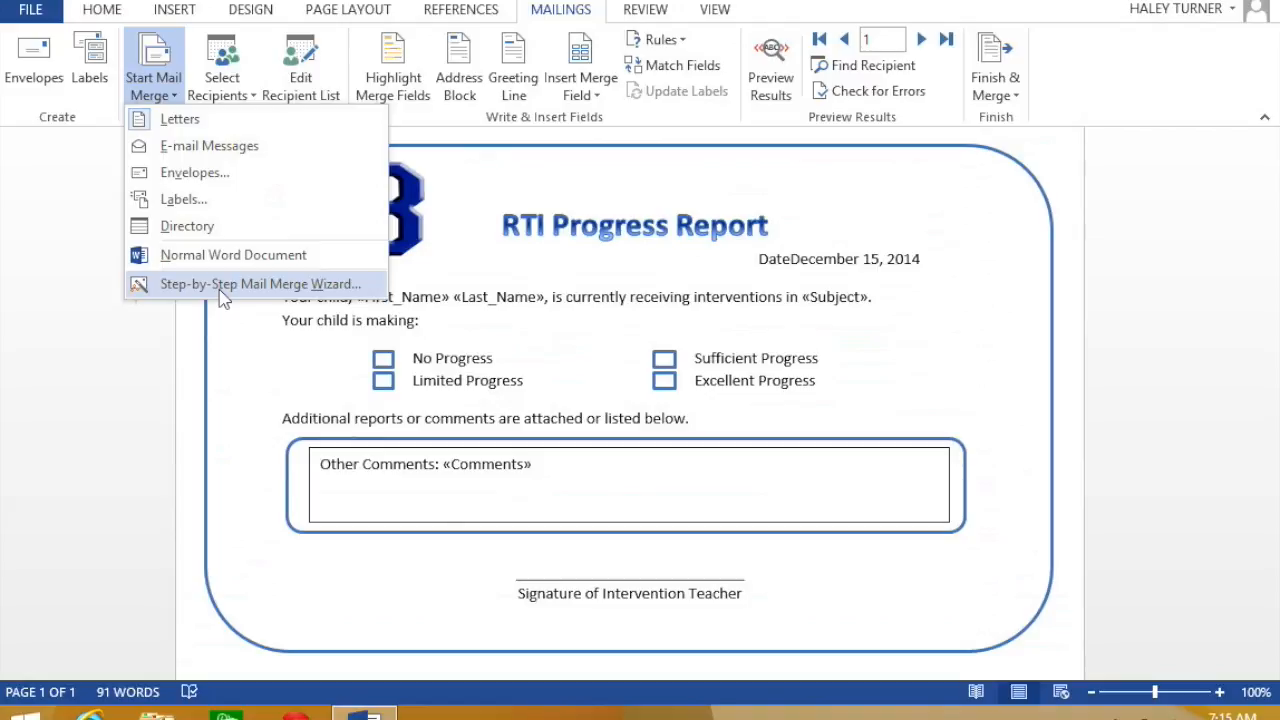
click(261, 283)
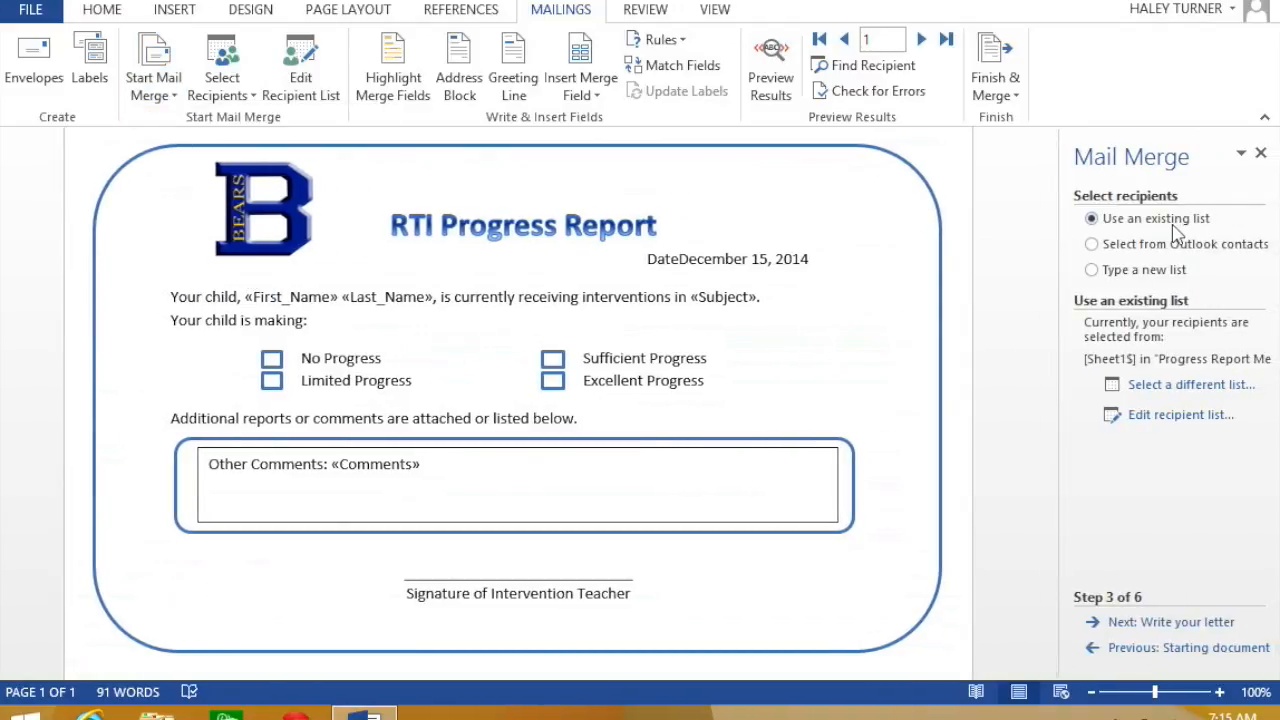
mouse_move(1205, 625)
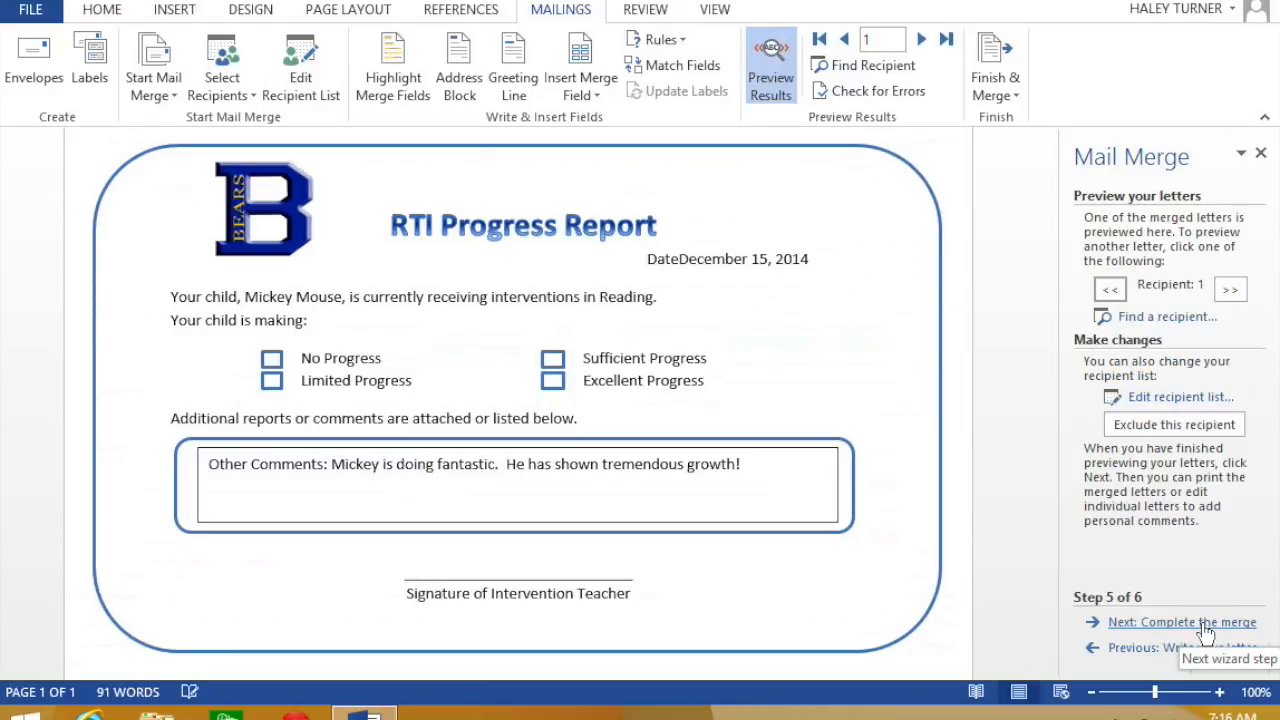
Advance to Complete the merge and preview records 2 through 4, ending on John Smith.
click(1182, 621)
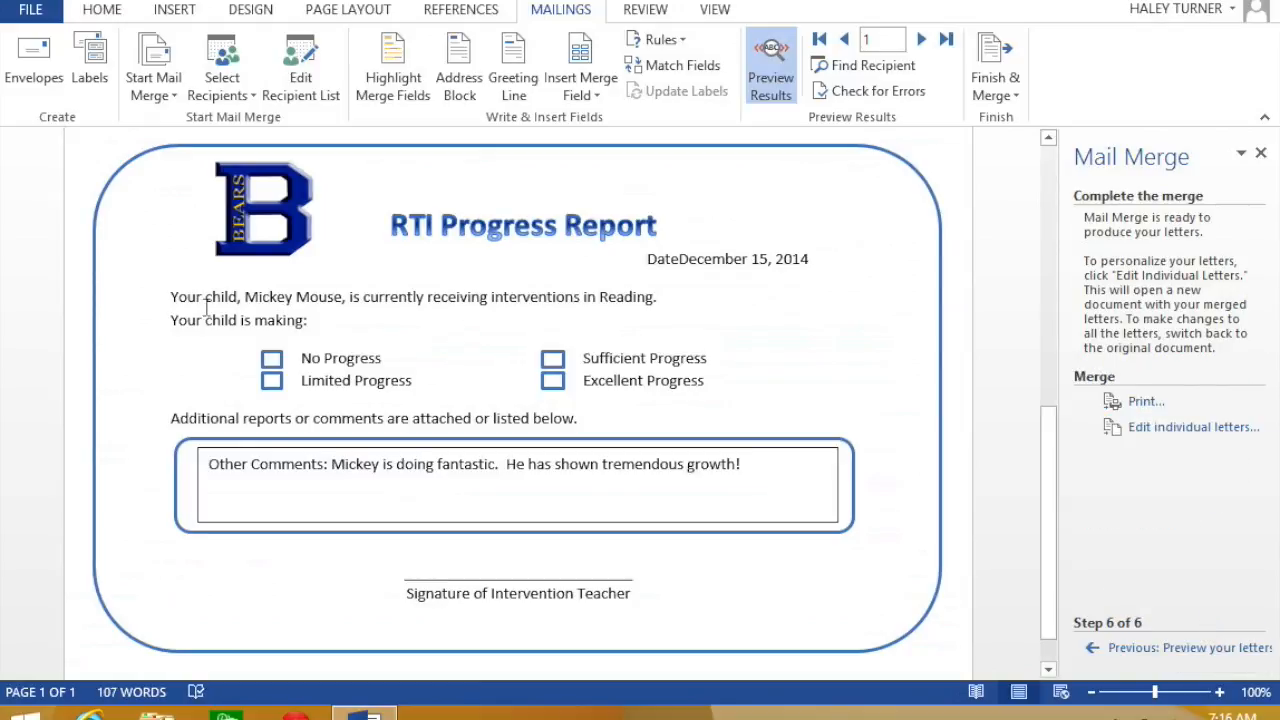
mouse_move(260, 305)
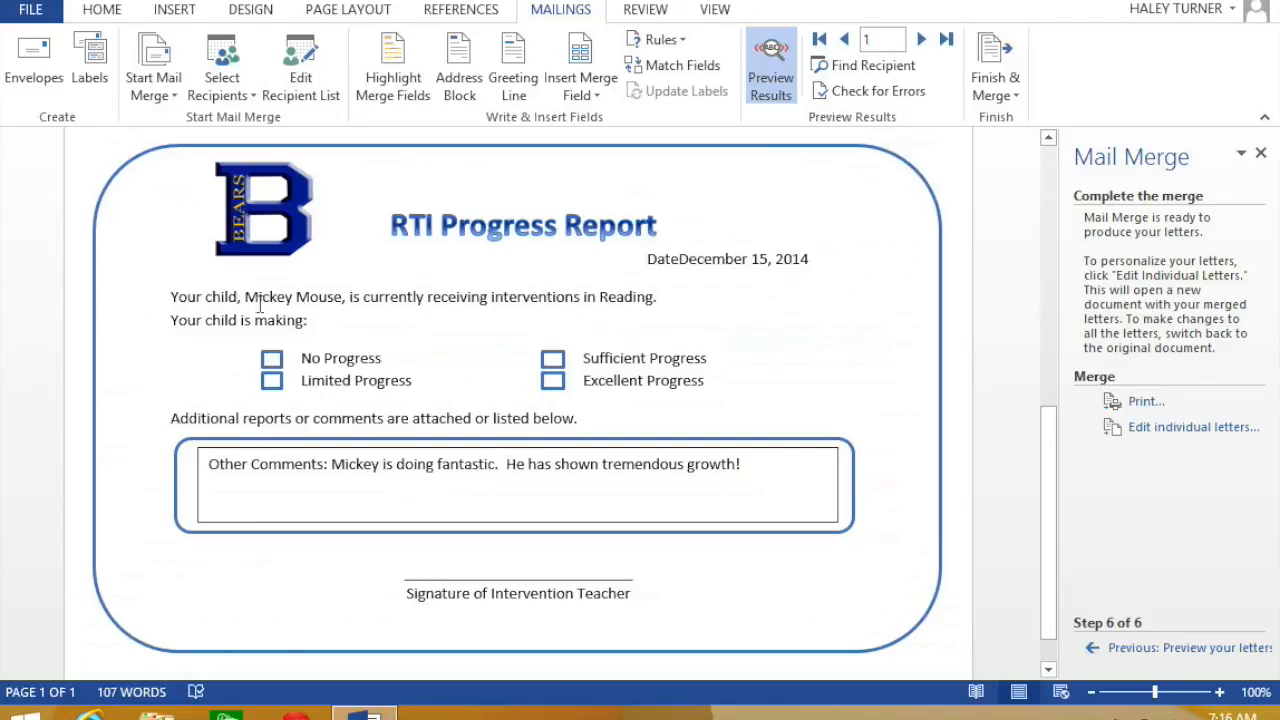
mouse_move(658, 310)
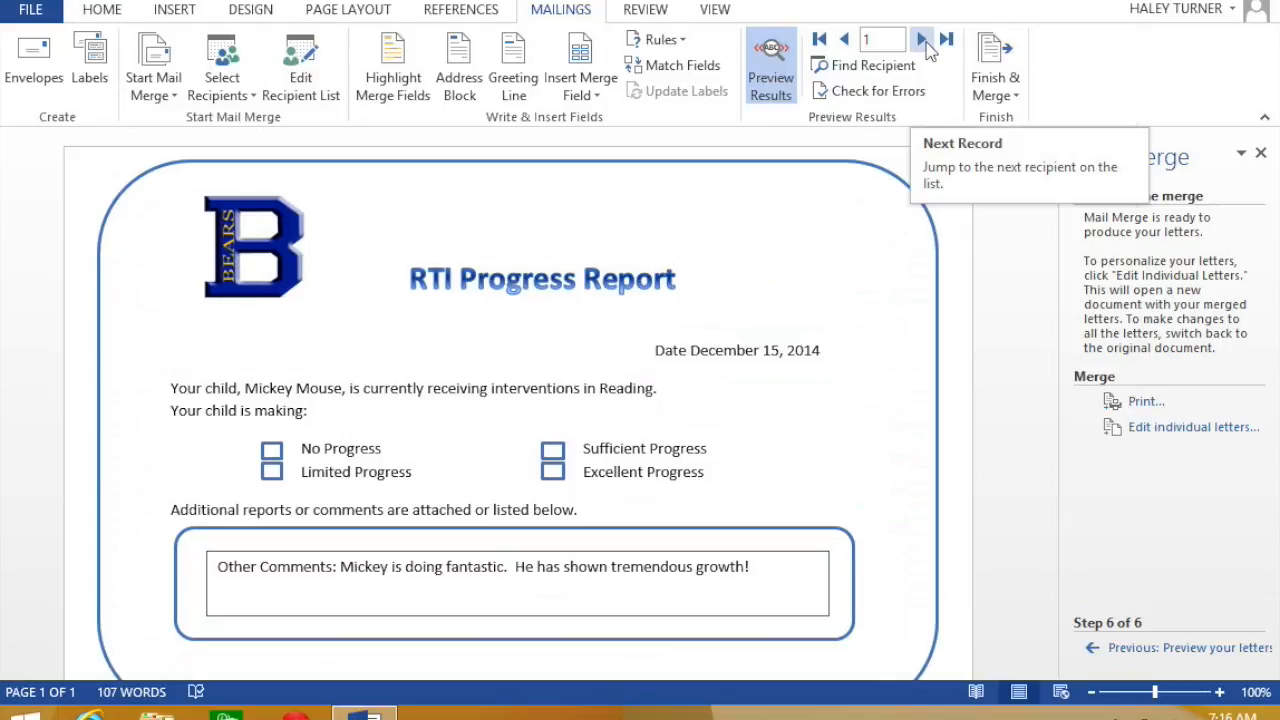
click(922, 39)
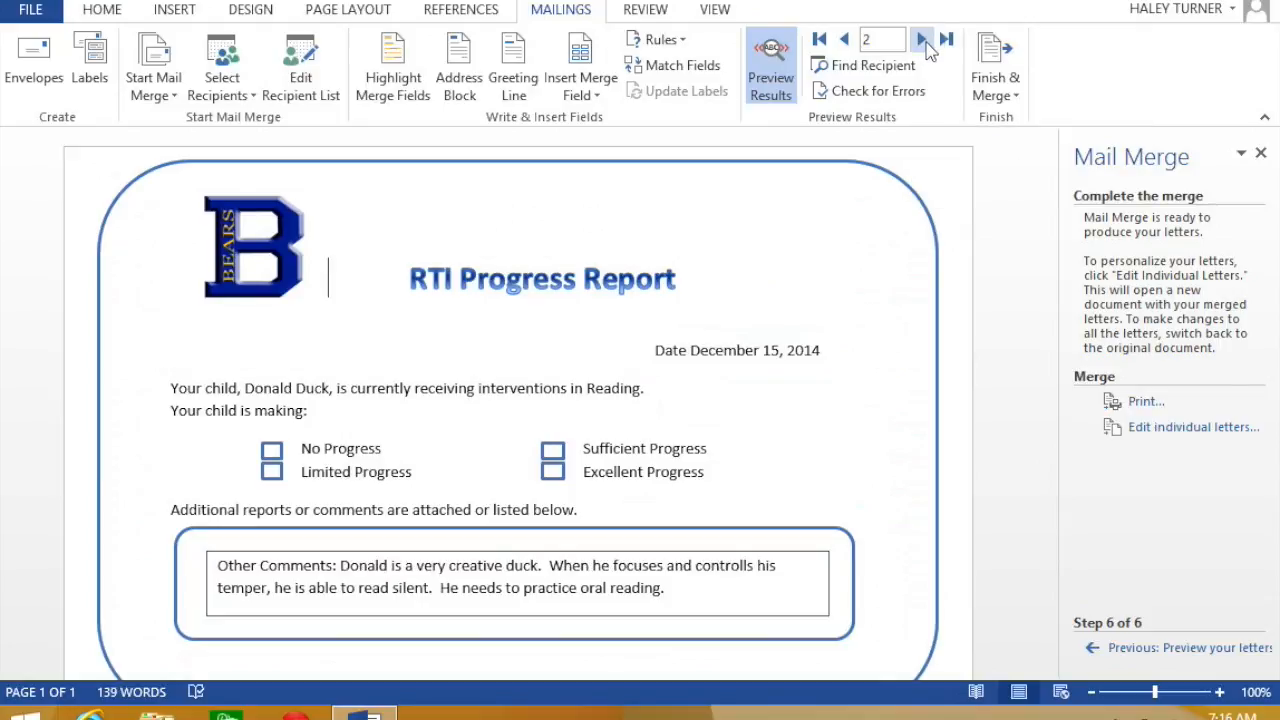
click(921, 39)
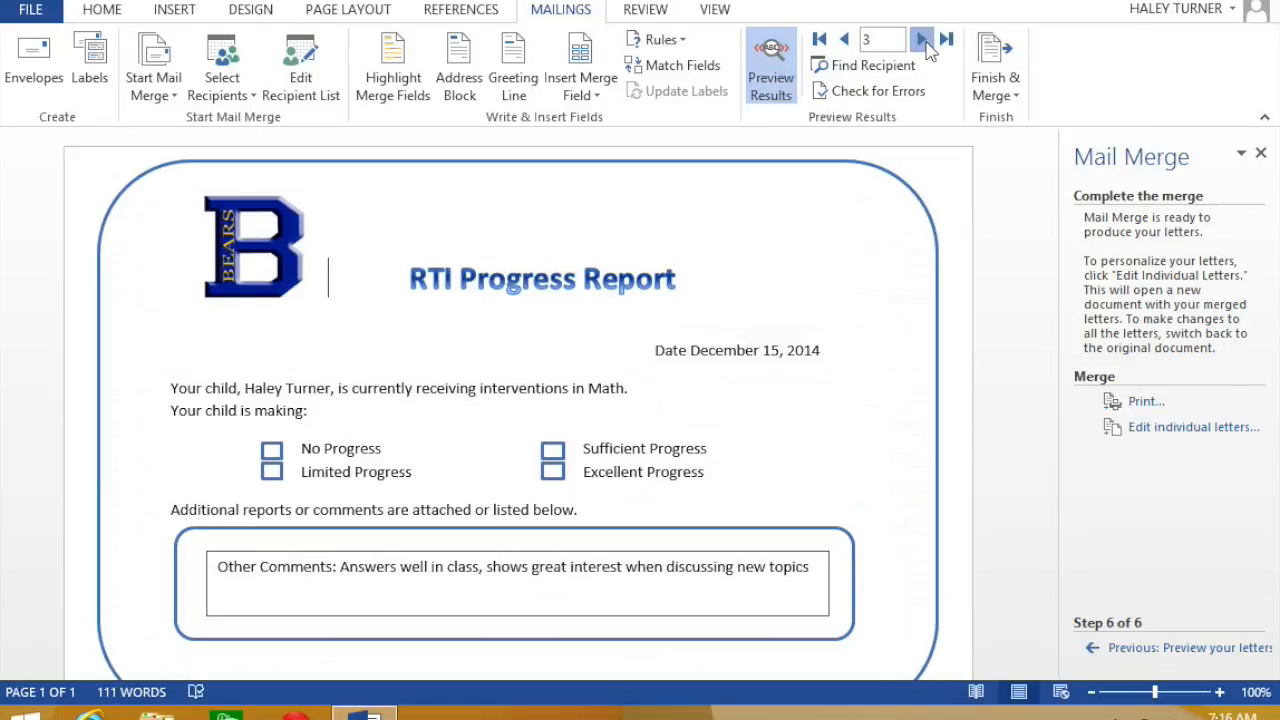
click(920, 39)
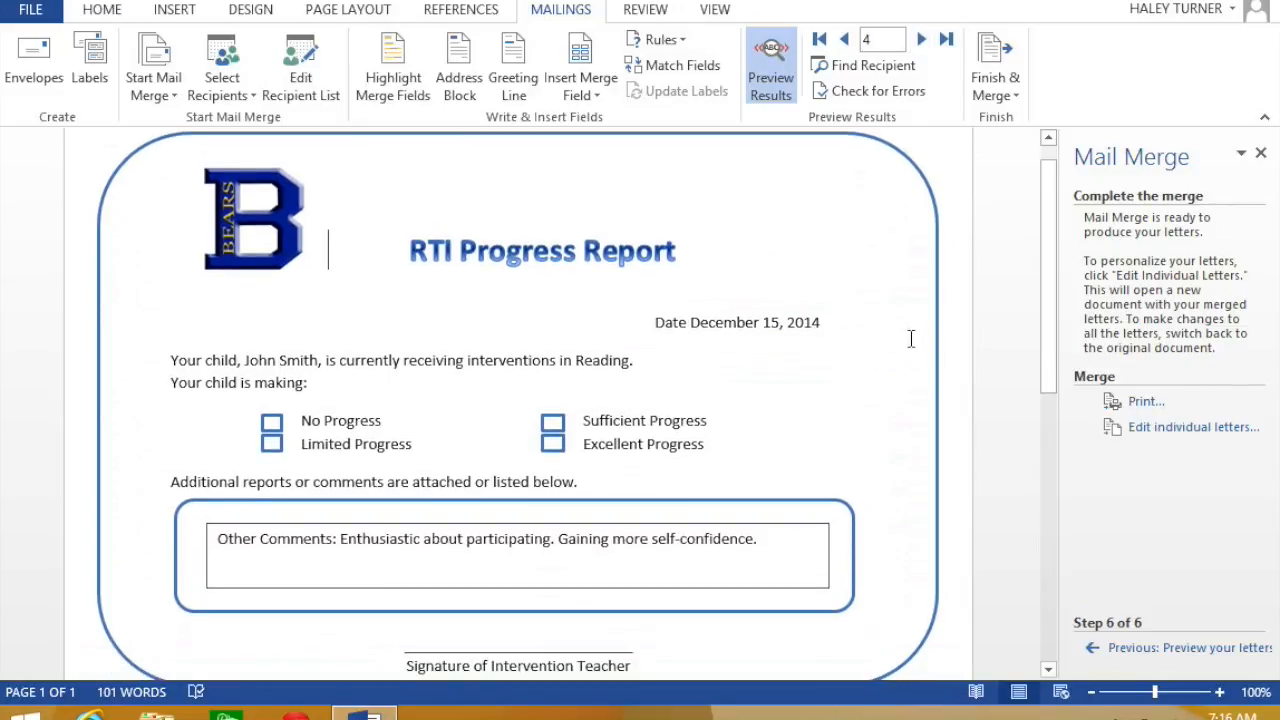
Choose Finish & Merge > Print Documents to print all merged reports.
click(995, 65)
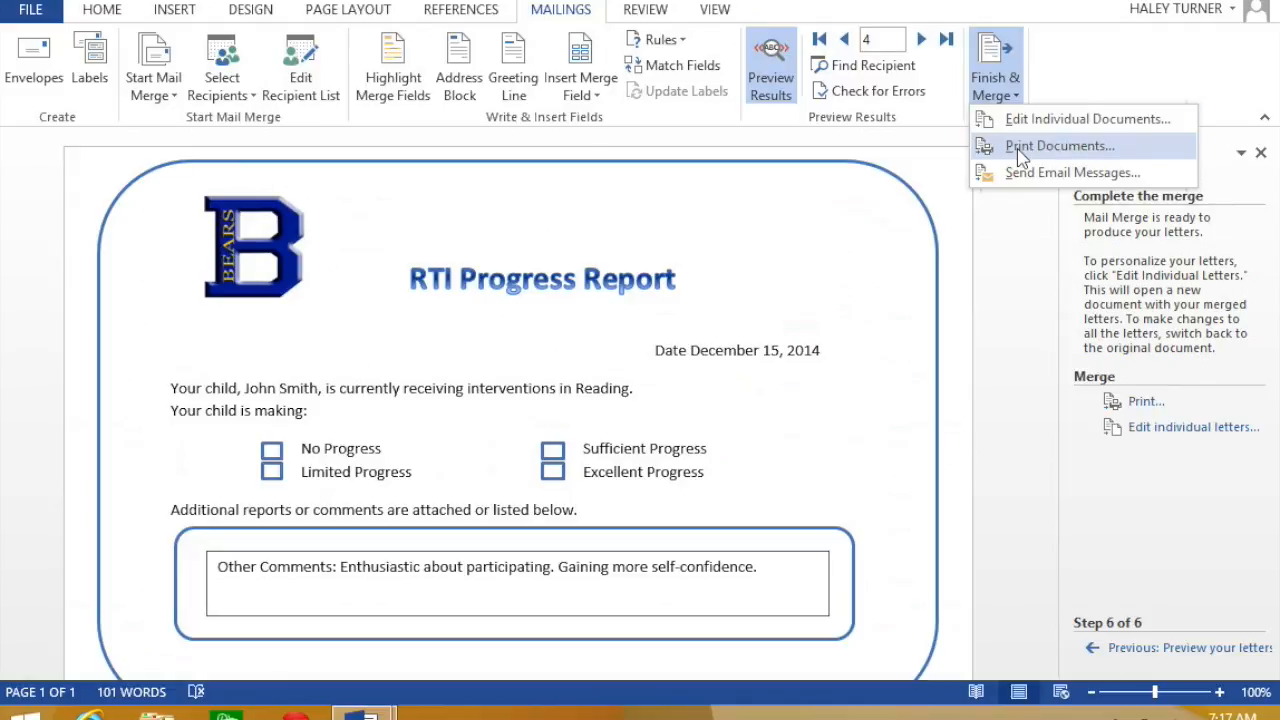
click(1059, 146)
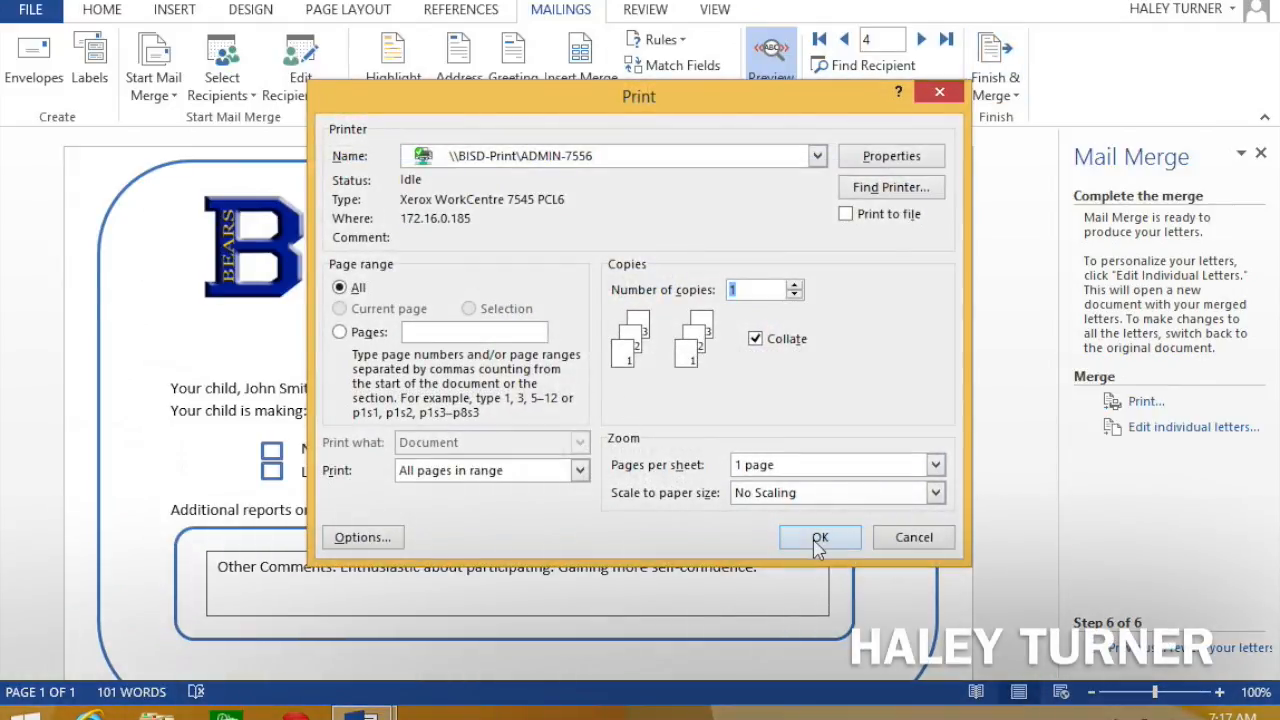
mouse_move(928, 388)
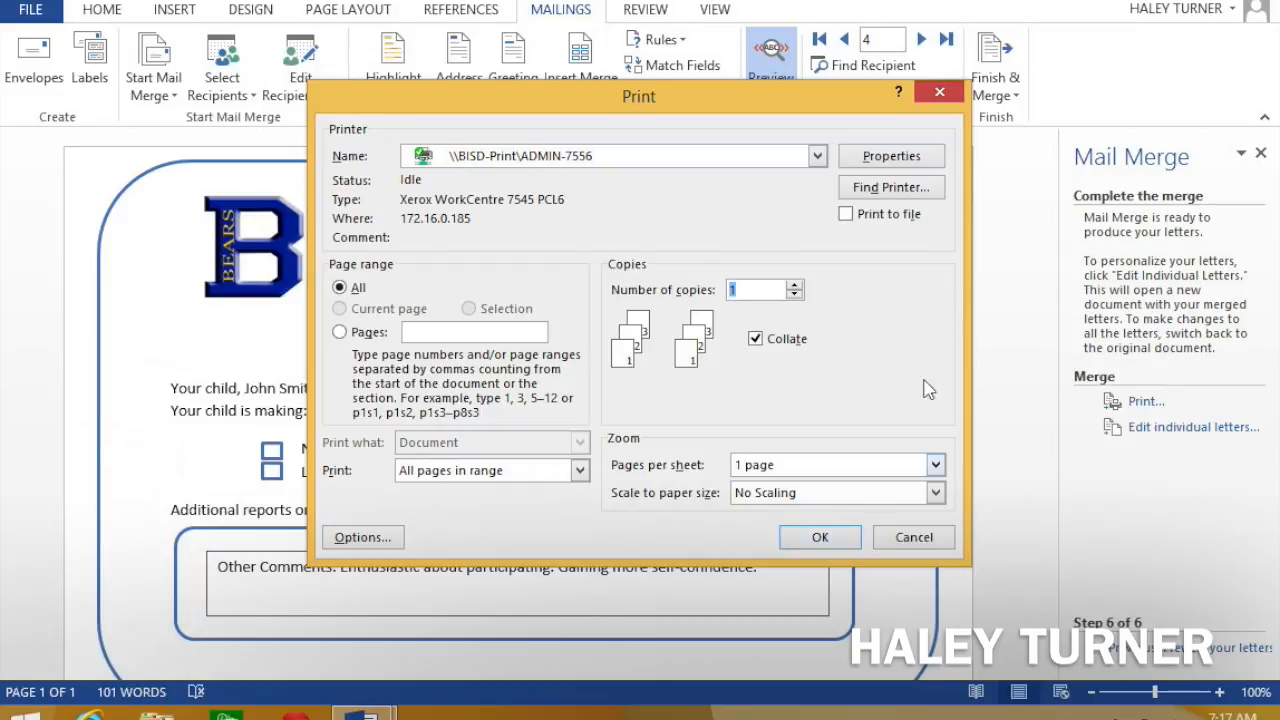